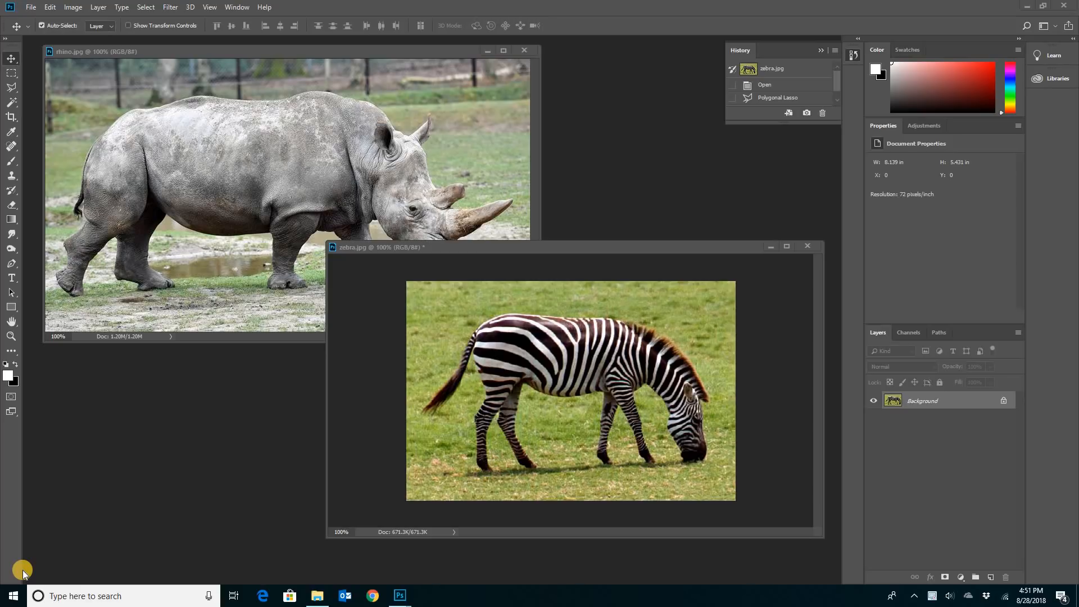
mouse_move(324, 287)
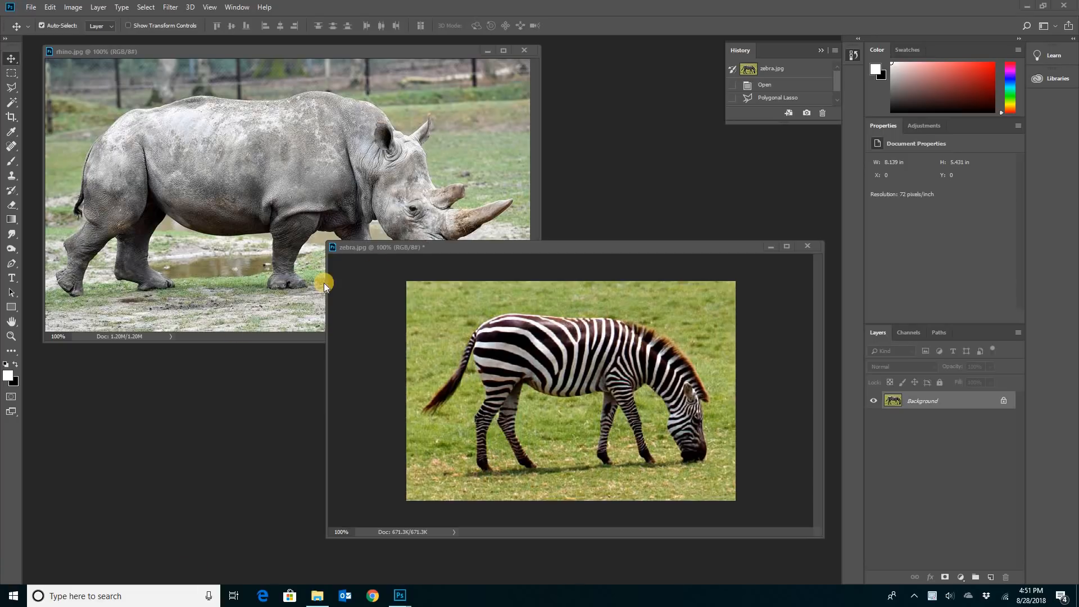
mouse_move(350, 103)
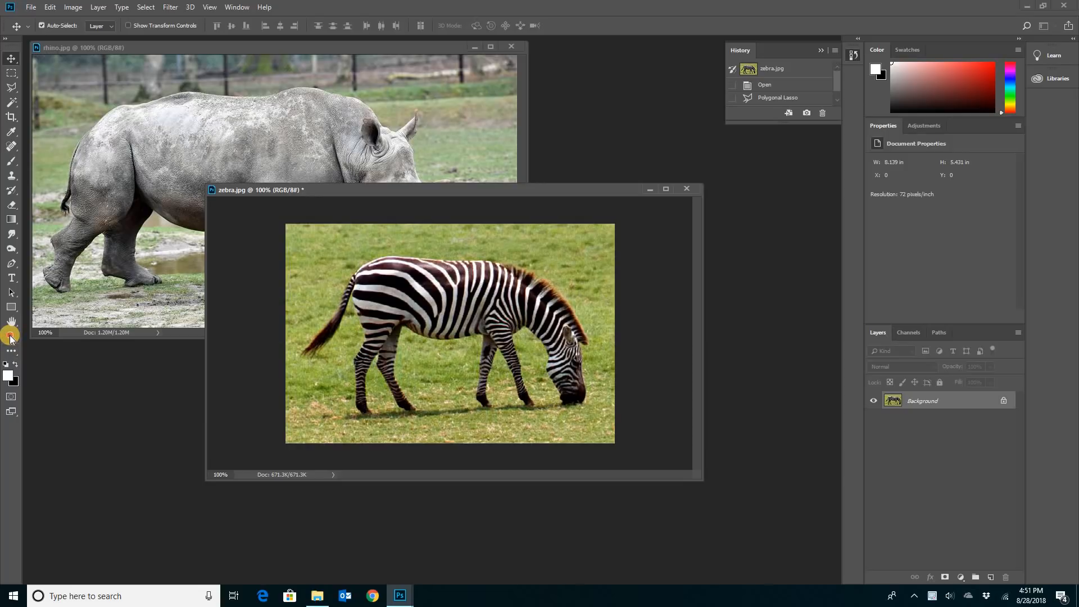
- Zoom in to 200% on the zebra photo with the Zoom tool
left_click(11, 336)
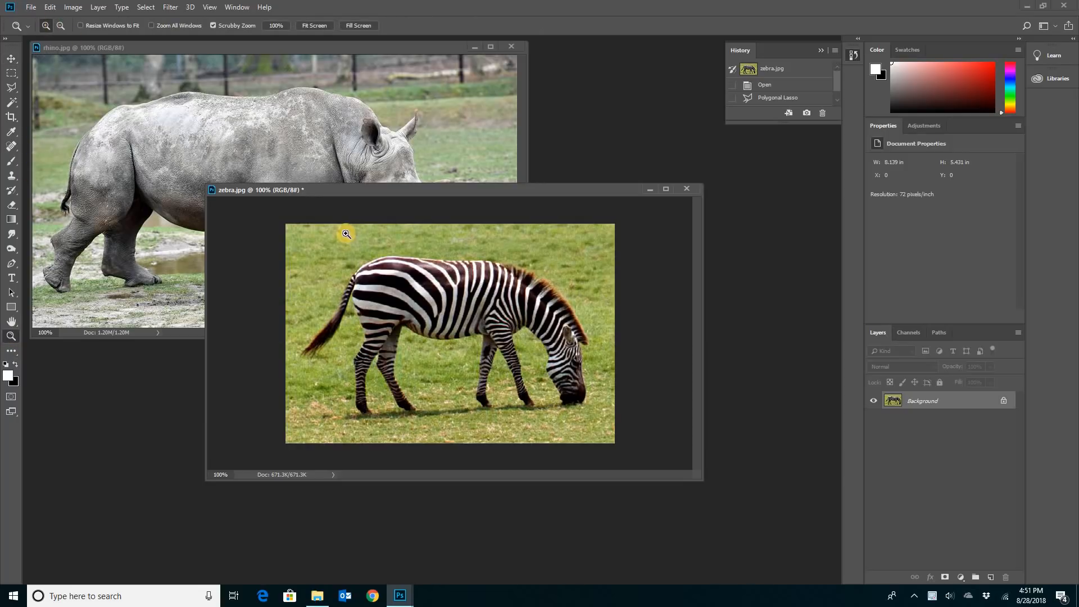
left_click(346, 234)
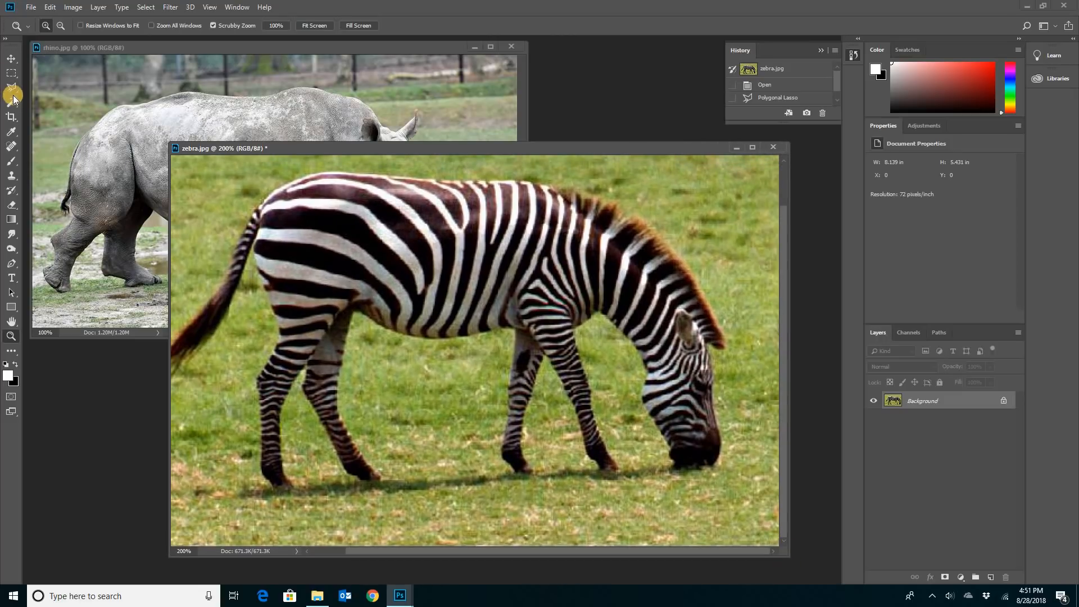
- Trace the zebra's body, head and legs with the Polygonal Lasso, leaving out the grass
left_click(12, 88)
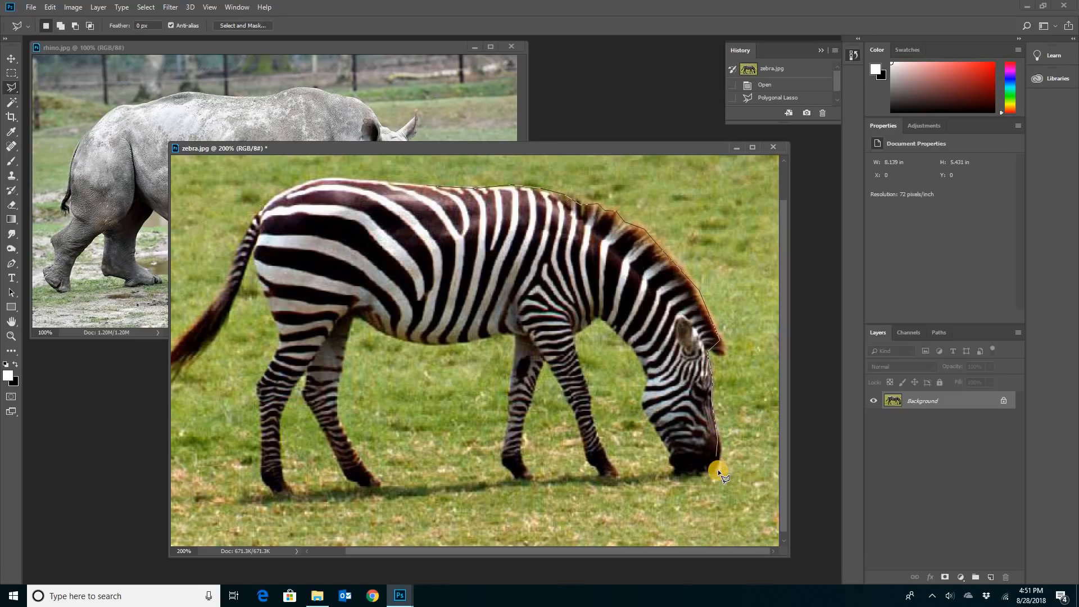
left_click(669, 452)
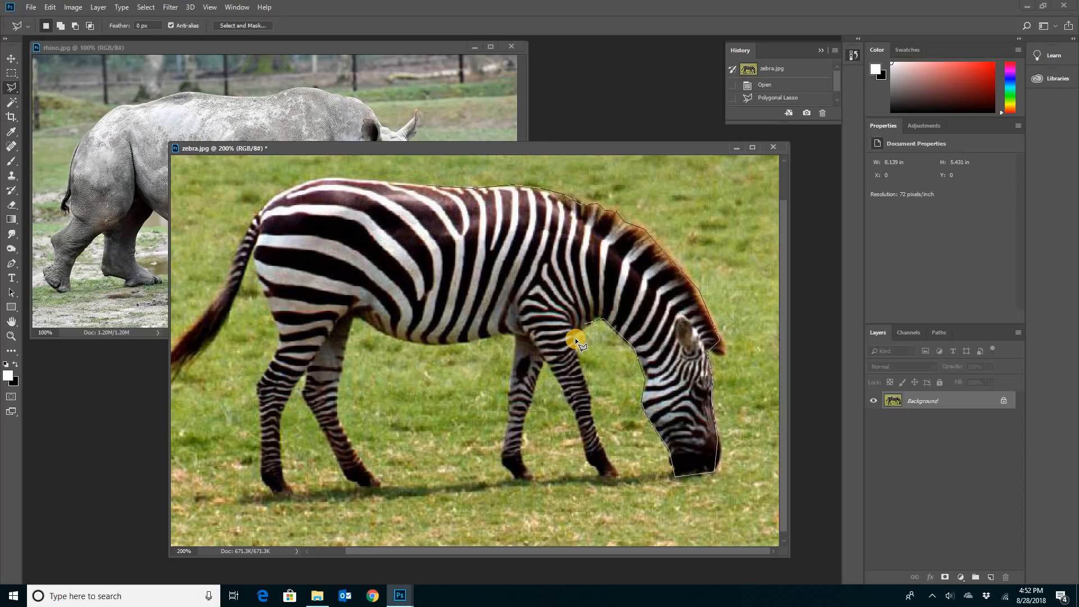
mouse_move(590, 400)
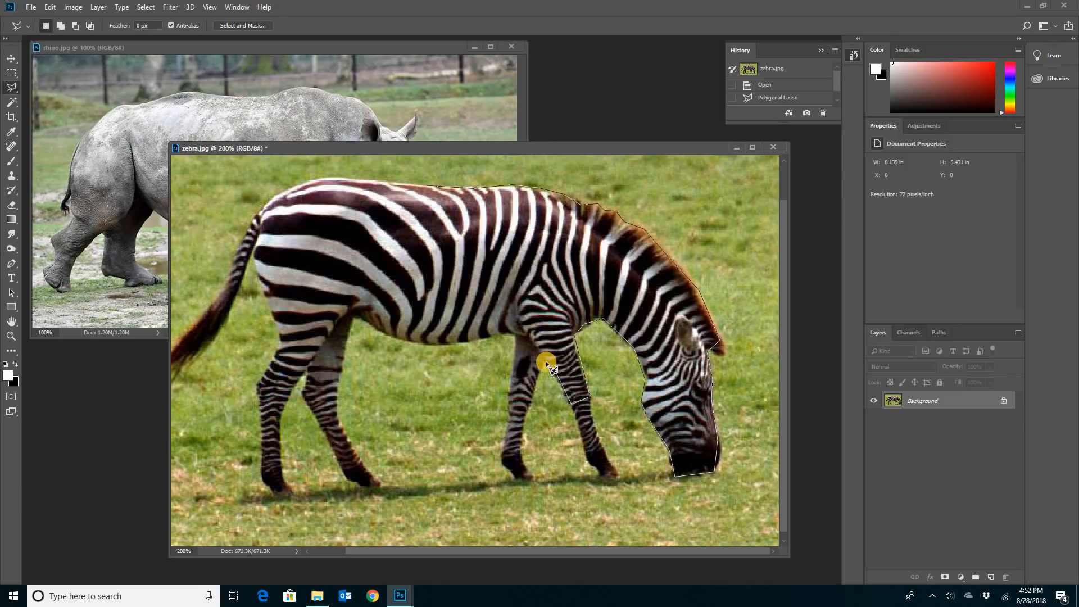
mouse_move(528, 418)
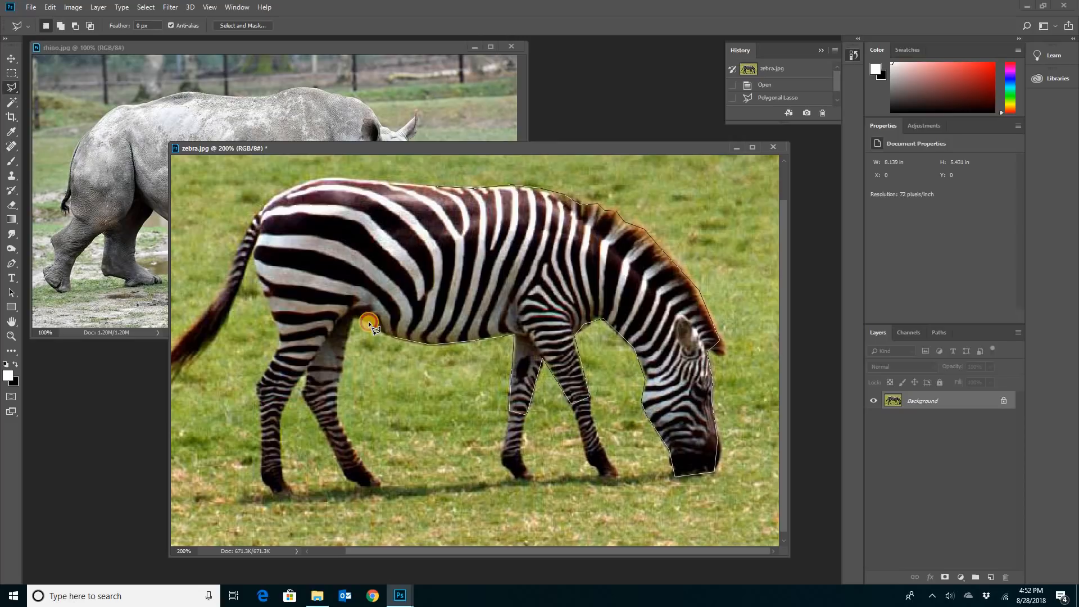
mouse_move(349, 318)
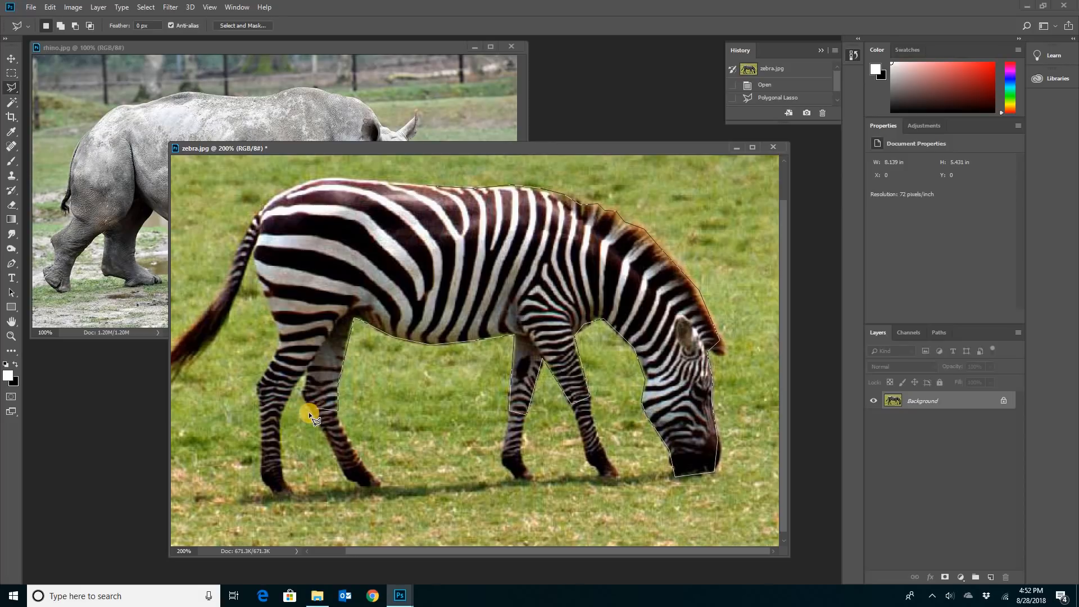
mouse_move(310, 368)
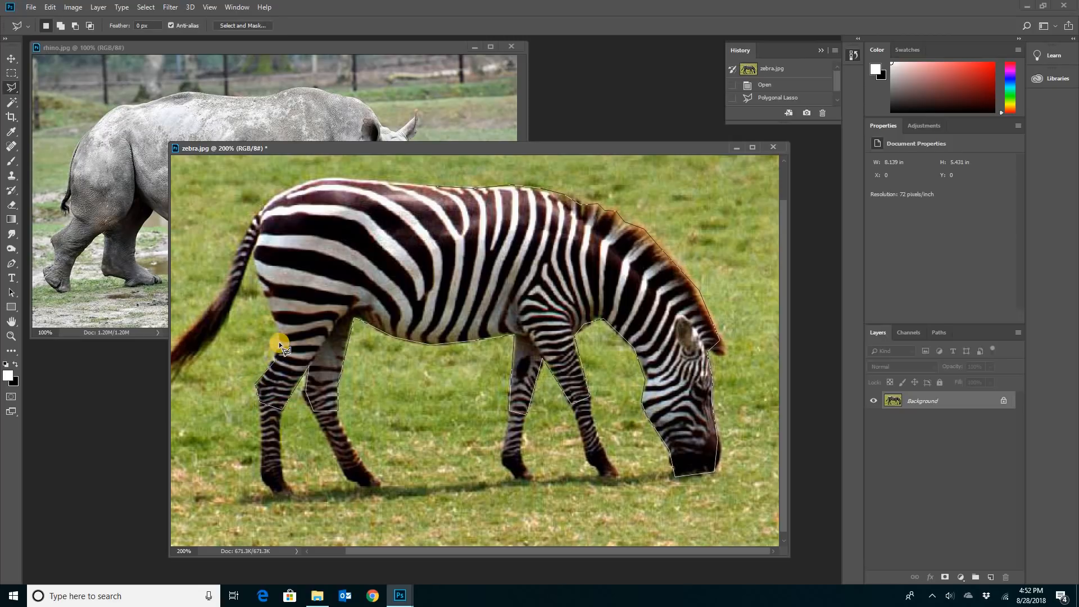
mouse_move(258, 272)
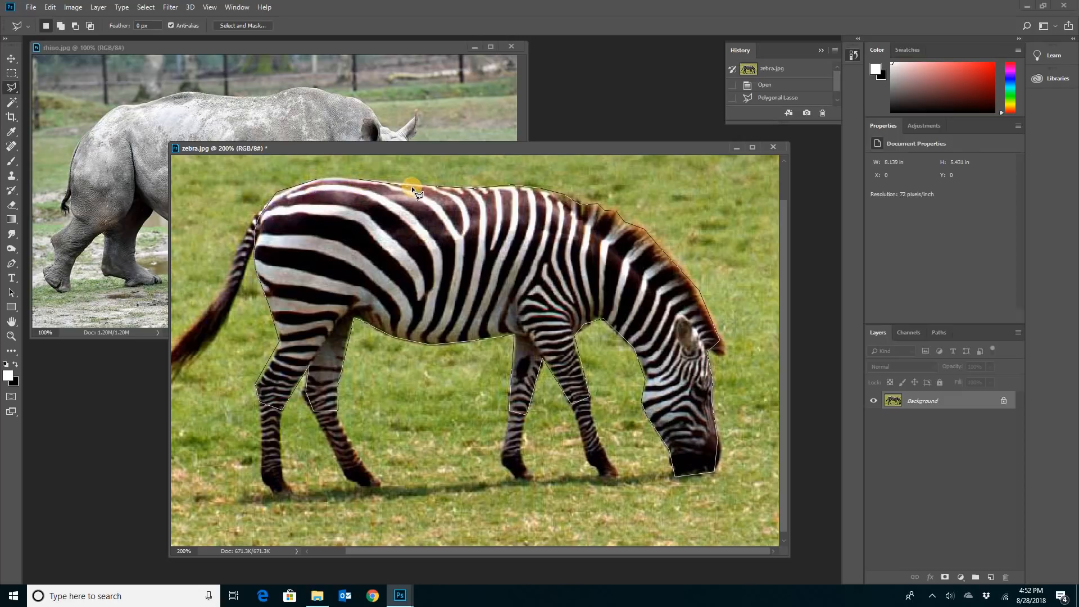
key("ctrl+d")
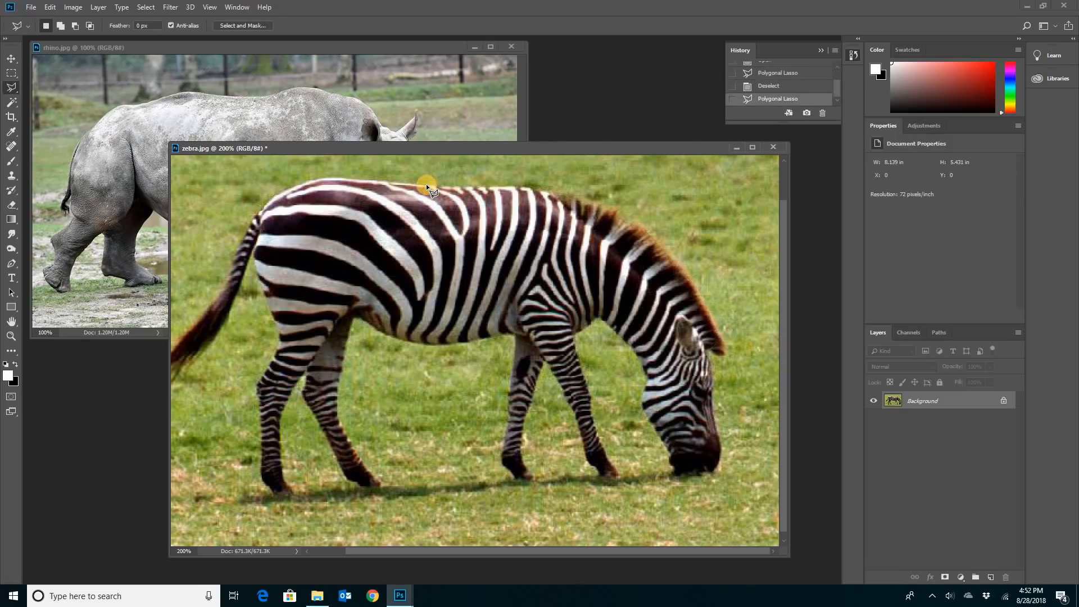
- Paste the copied zebra into rhino.jpg as a new layer using the Move tool
left_click(425, 185)
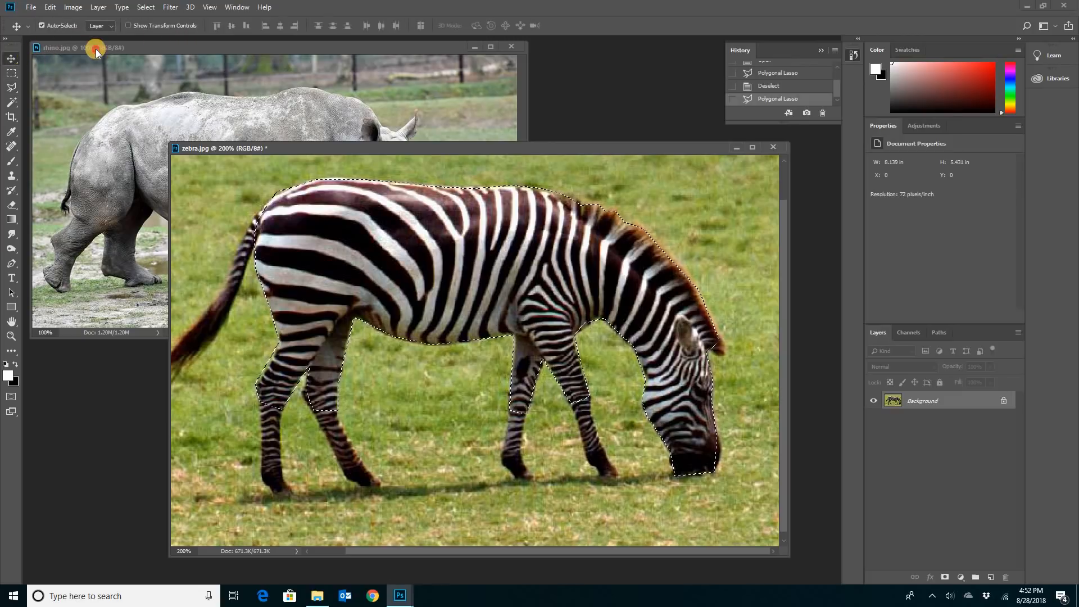
left_click(82, 47)
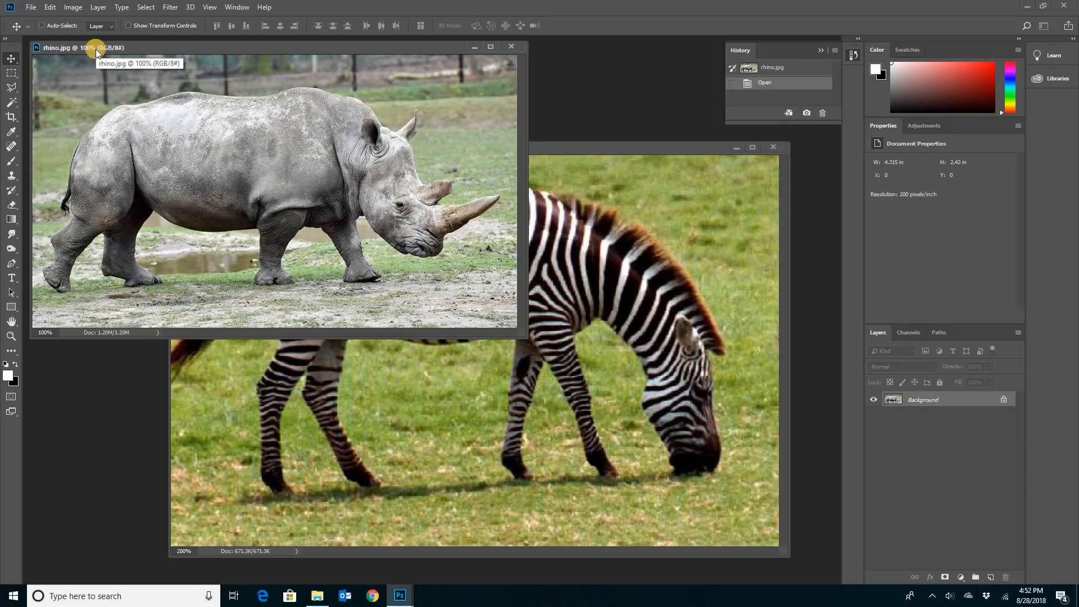
key("ctrl+v")
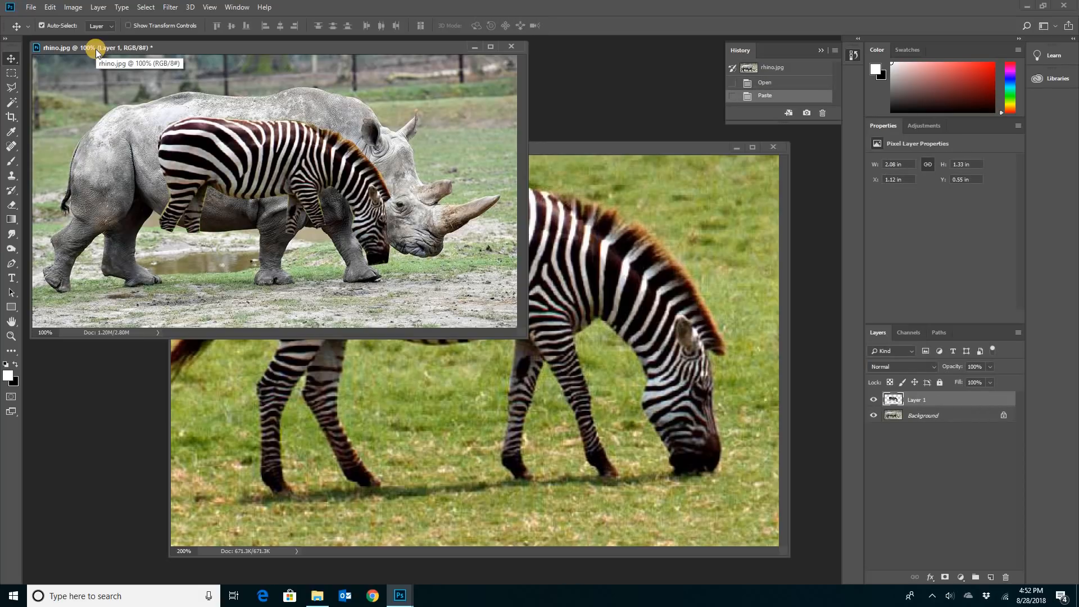
mouse_move(166, 45)
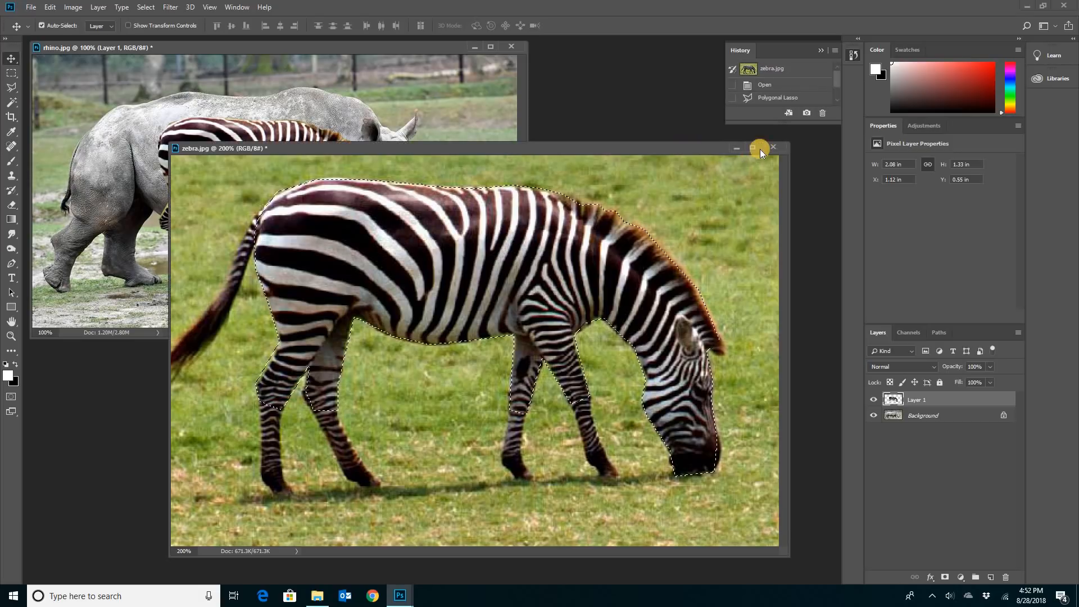
- Close zebra.jpg without saving its changes
left_click(772, 147)
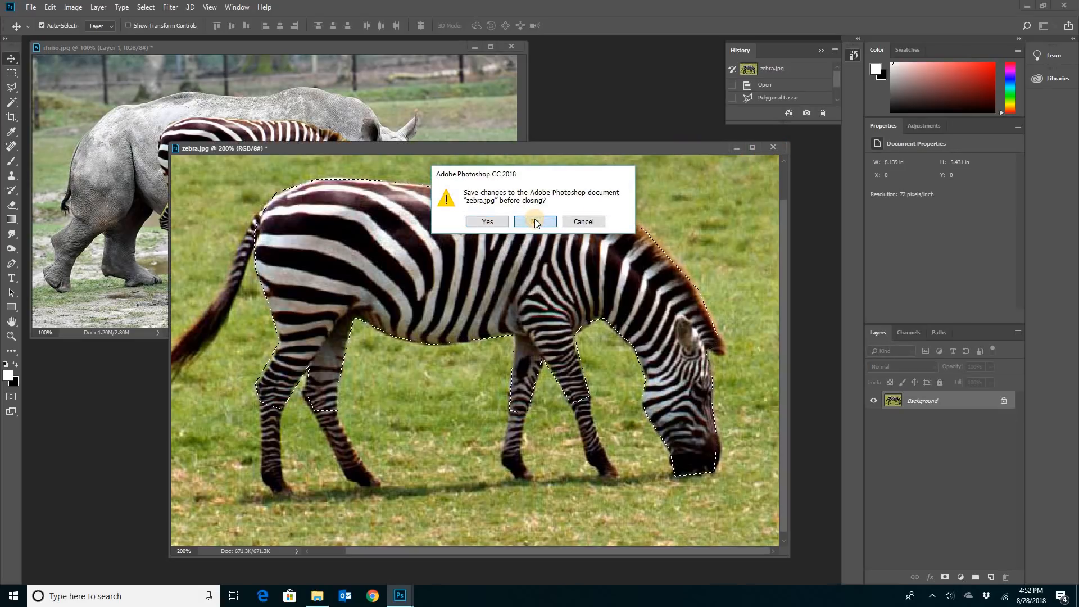
left_click(535, 221)
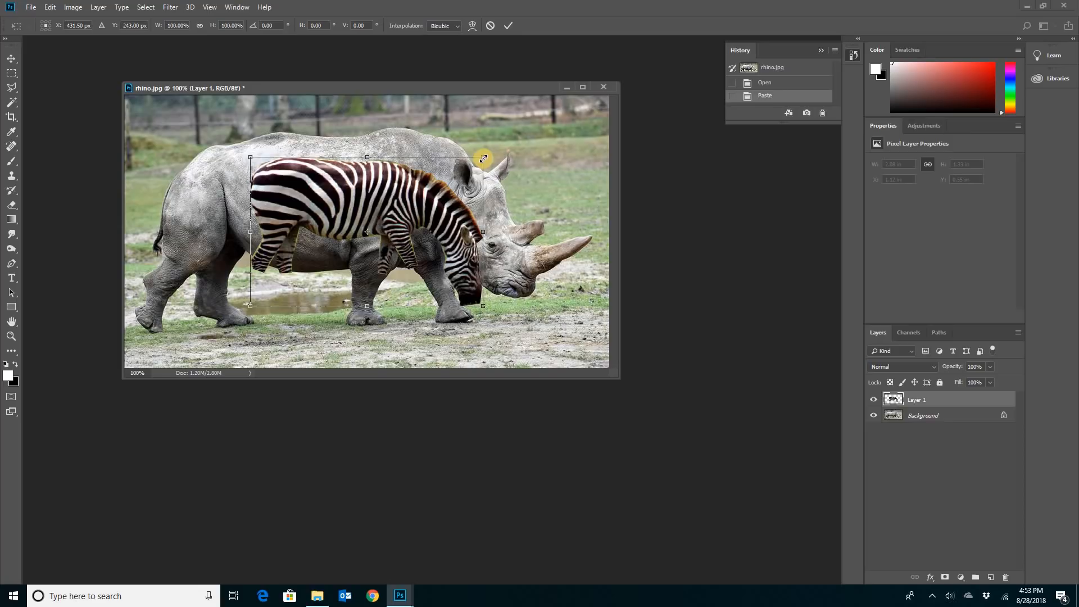
- Scale the zebra layer up with Free Transform and move it down over the rhino's body
left_click_drag(483, 157, 547, 131)
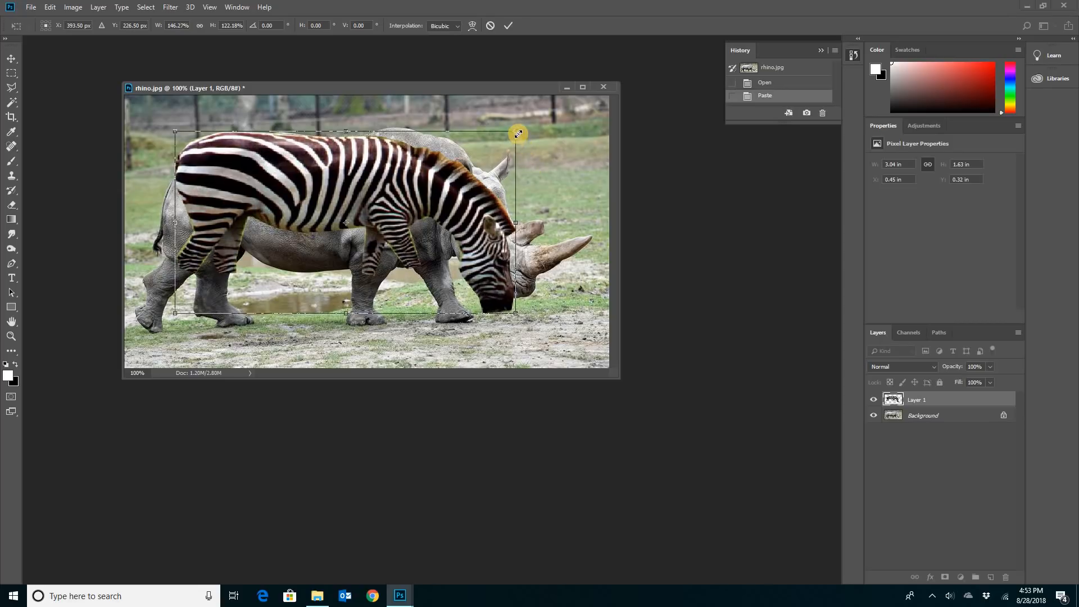
left_click_drag(518, 134, 166, 324)
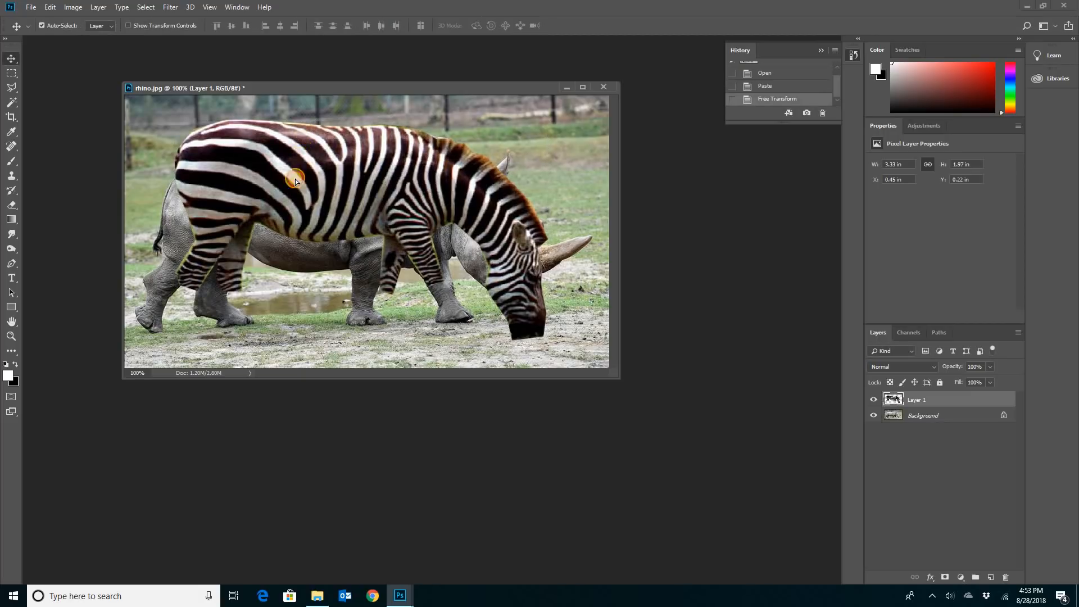
left_click_drag(294, 180, 315, 152)
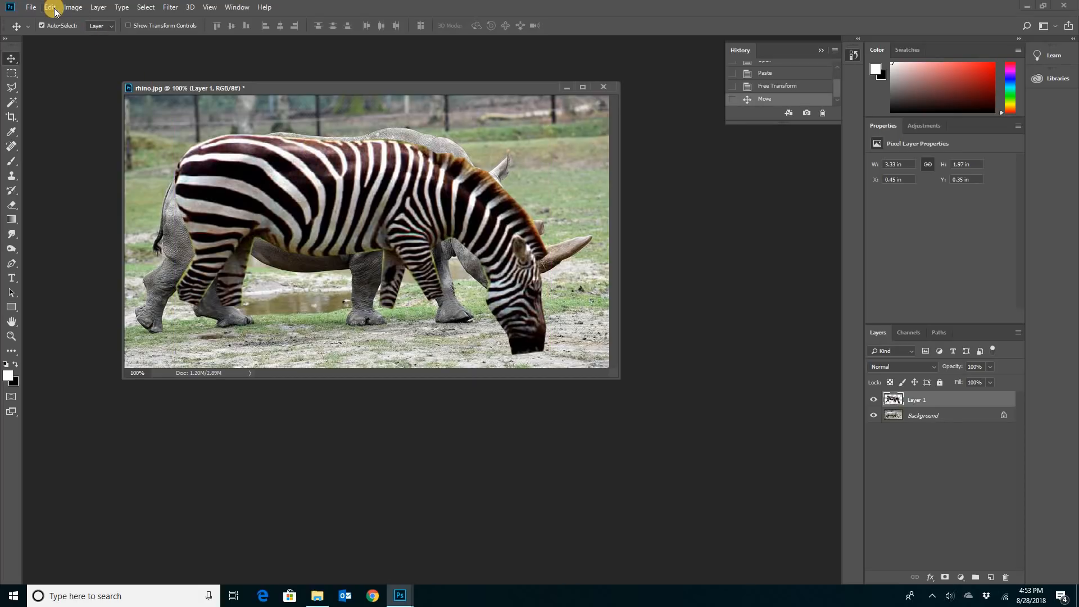
- Start Edit > Transform > Warp on the zebra layer
left_click(50, 7)
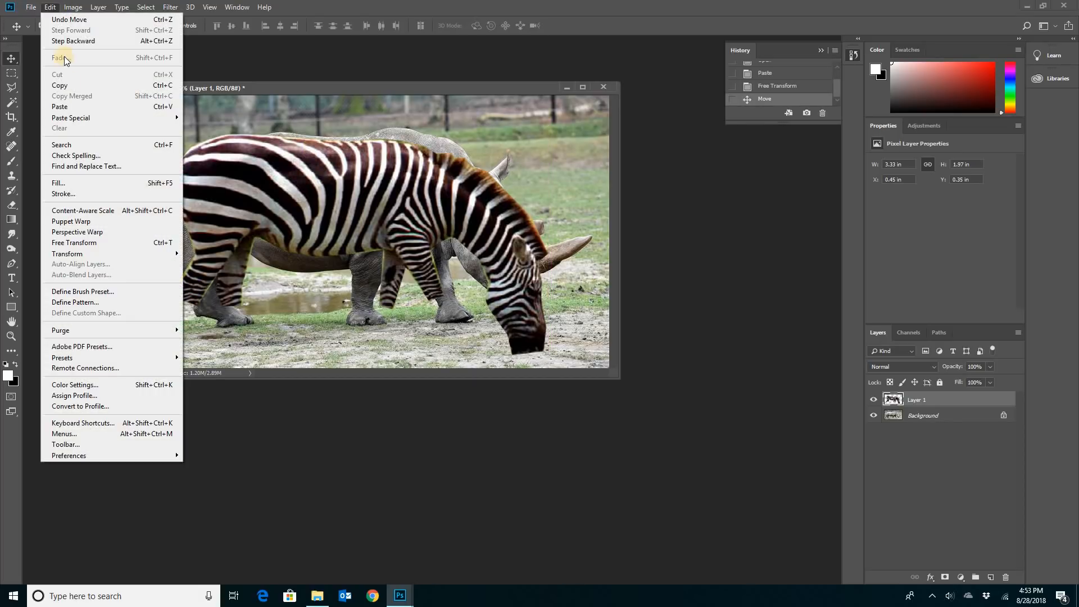
mouse_move(66, 253)
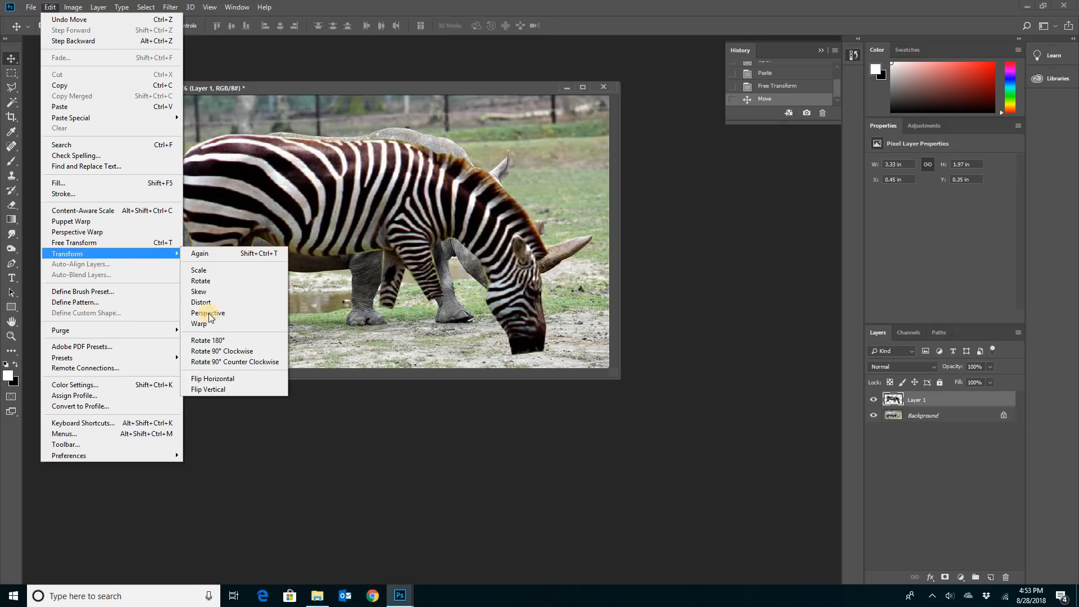
mouse_move(200, 323)
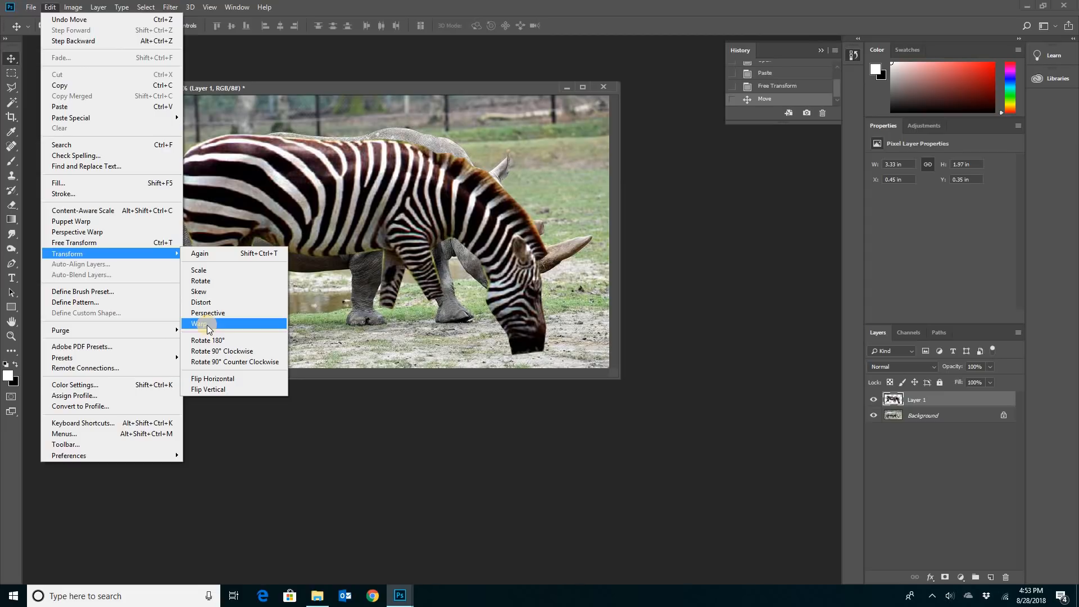
left_click(200, 323)
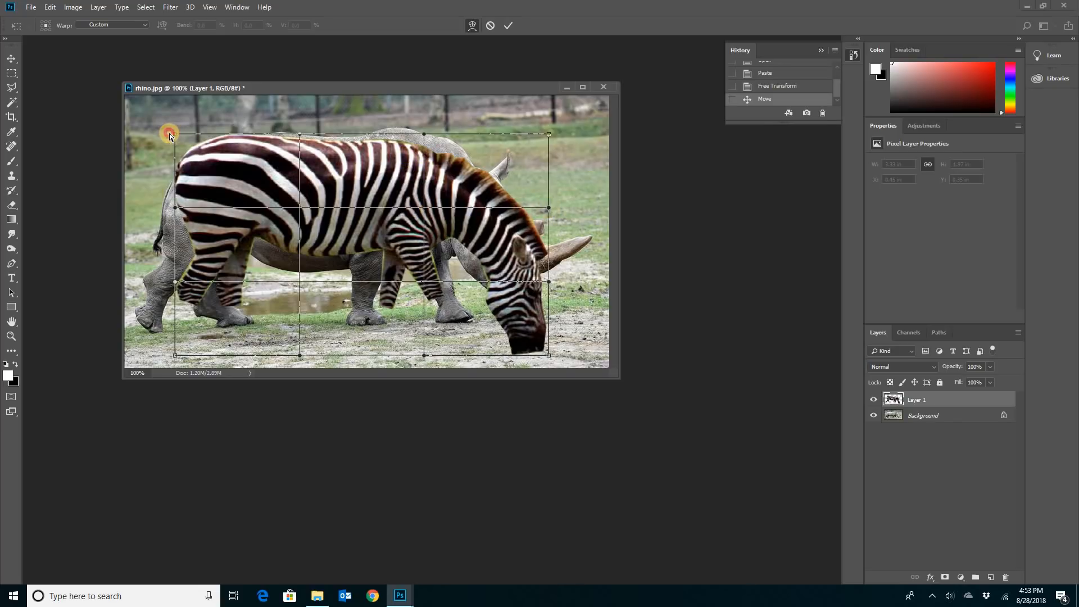
- Warp the stripes' corners and edges onto the rhino's back, head and belly
left_click_drag(170, 135, 214, 133)
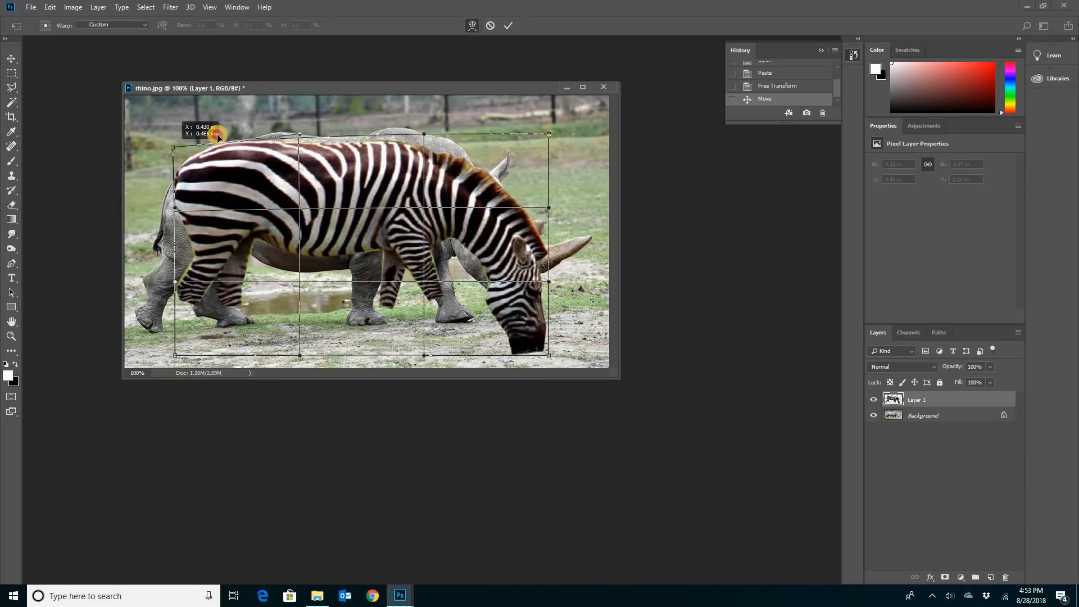
left_click_drag(217, 134, 299, 113)
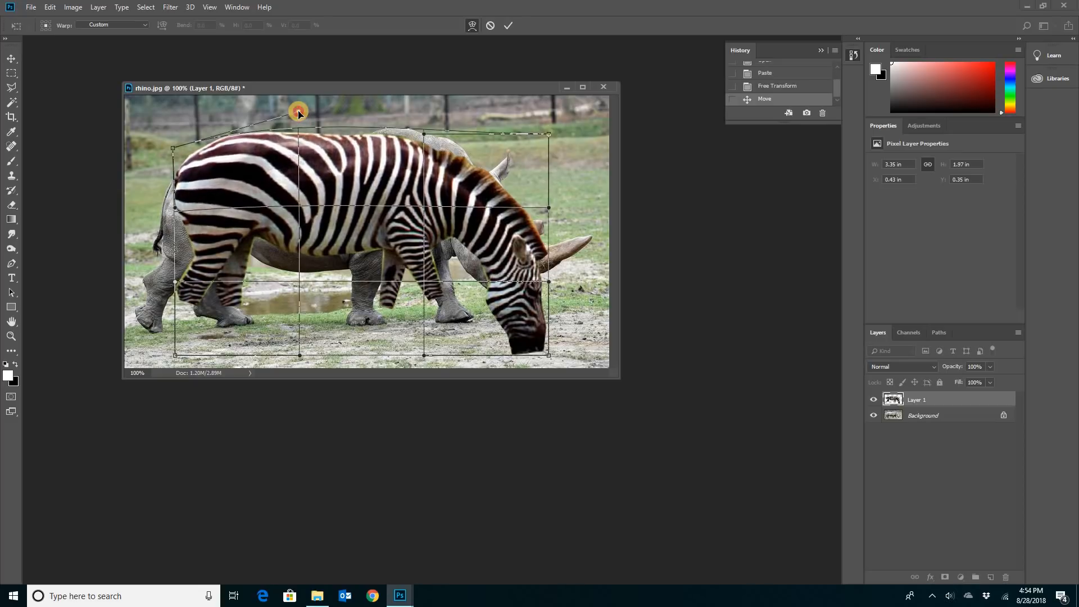
left_click_drag(298, 112, 429, 120)
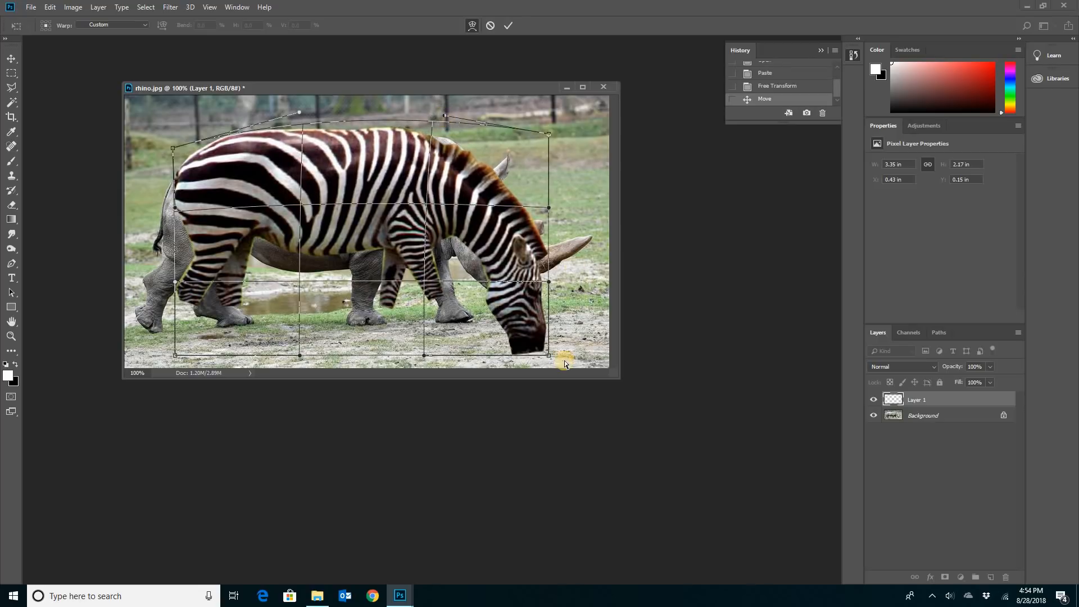
left_click_drag(563, 357, 541, 306)
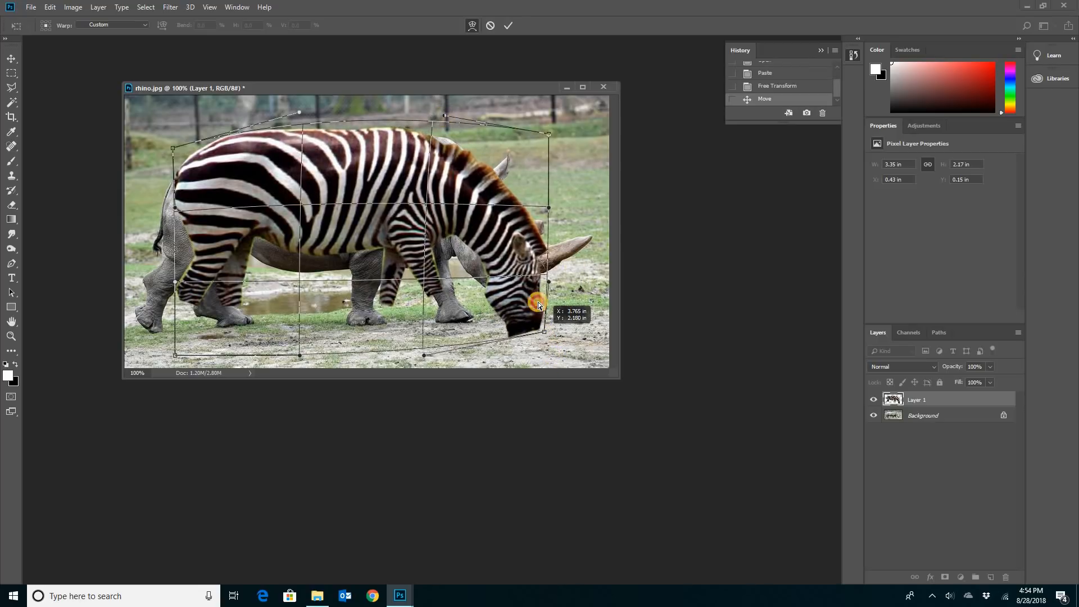
left_click_drag(538, 305, 436, 330)
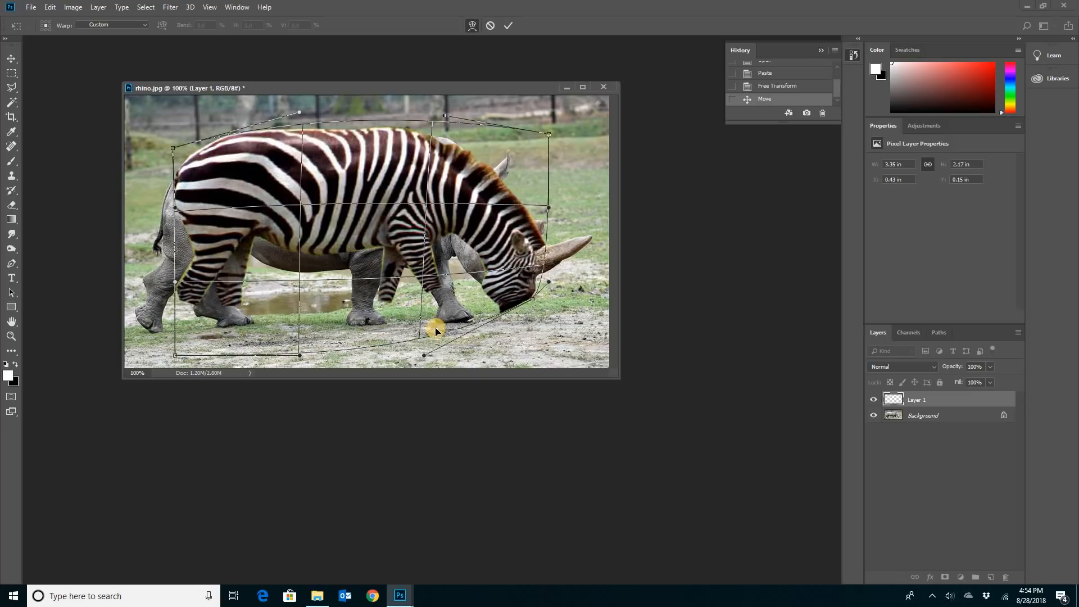
left_click_drag(436, 330, 425, 244)
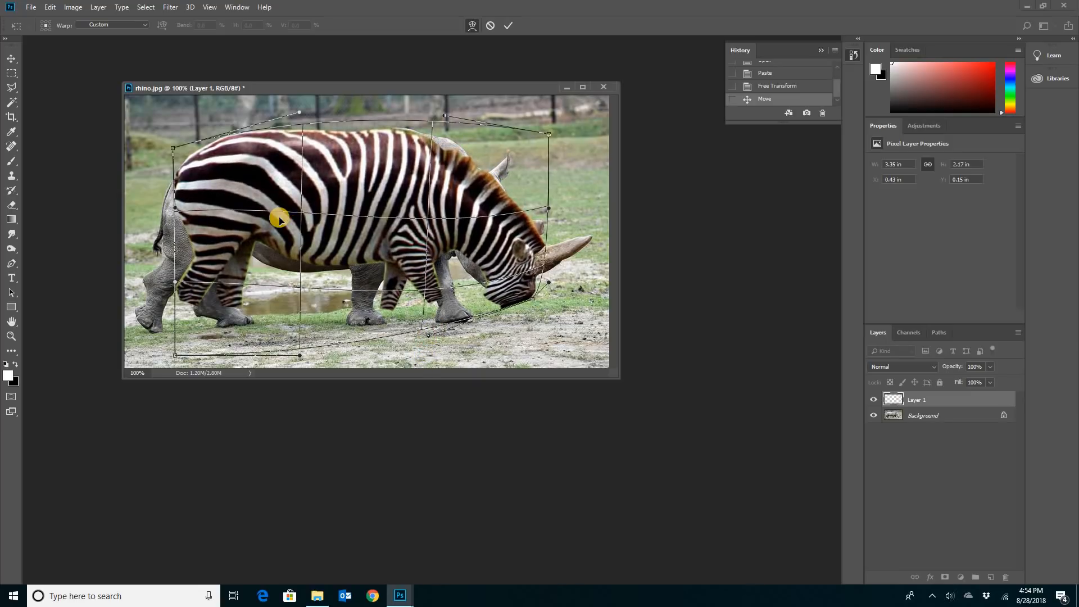
- Reshape the stripes over the flank, rump and shoulder, then commit the warp
left_click_drag(278, 220, 282, 249)
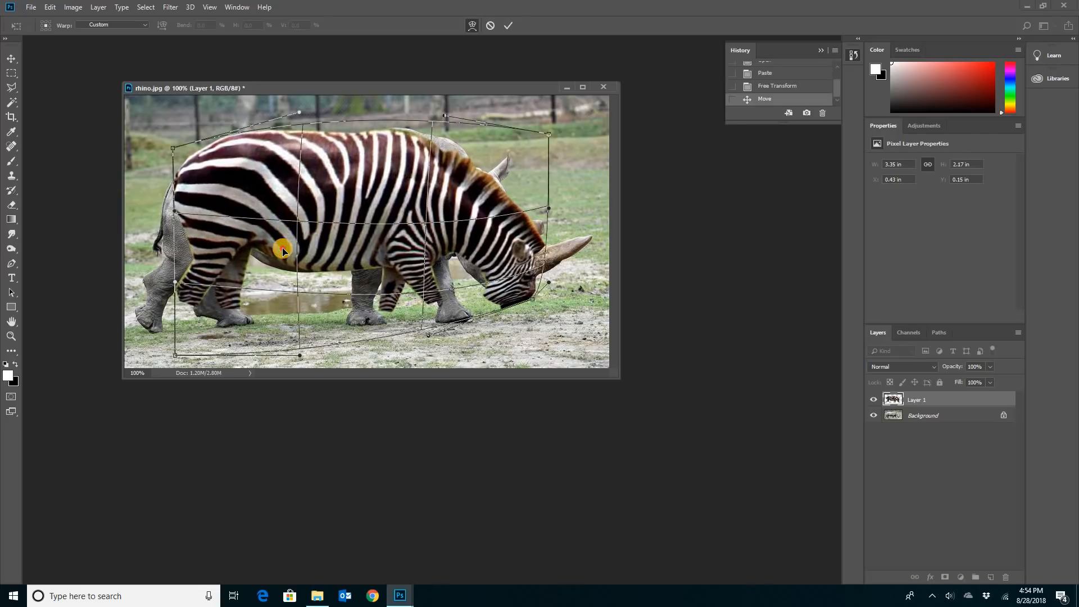
left_click_drag(282, 250, 162, 285)
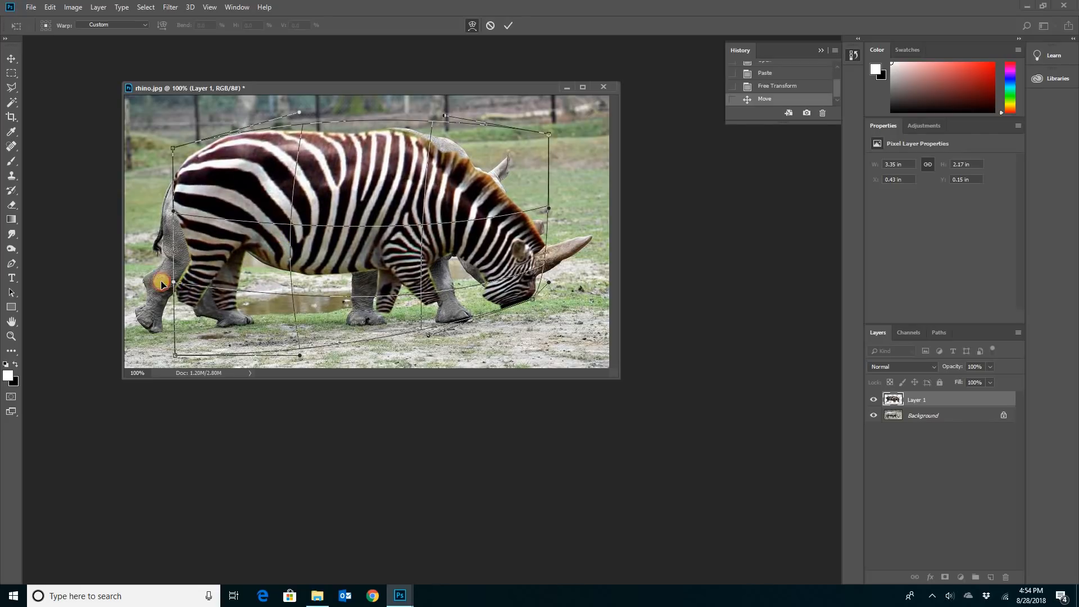
left_click_drag(162, 284, 169, 213)
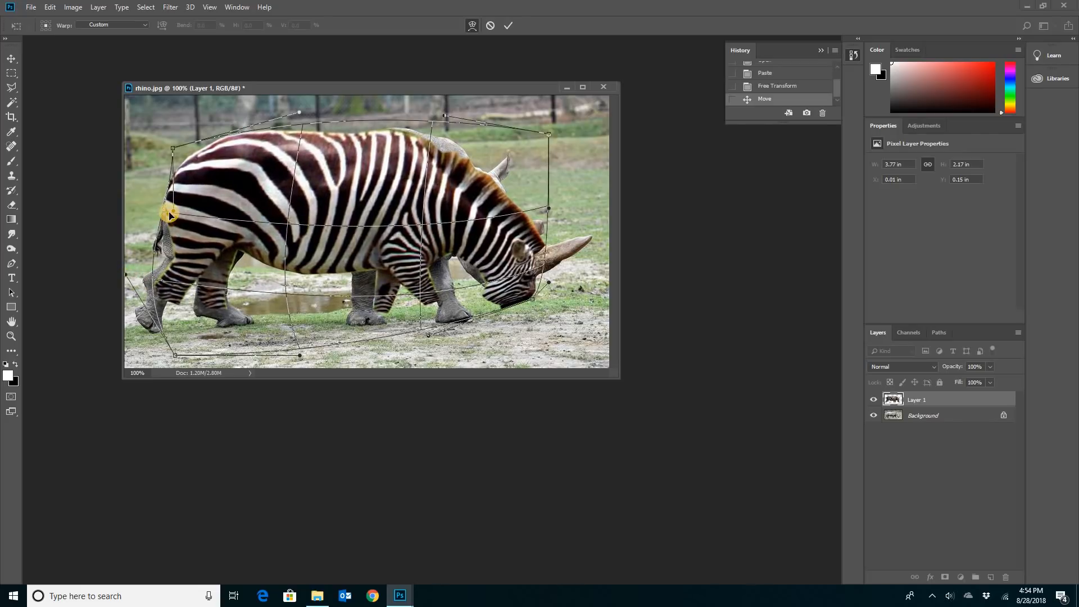
left_click_drag(169, 214, 210, 204)
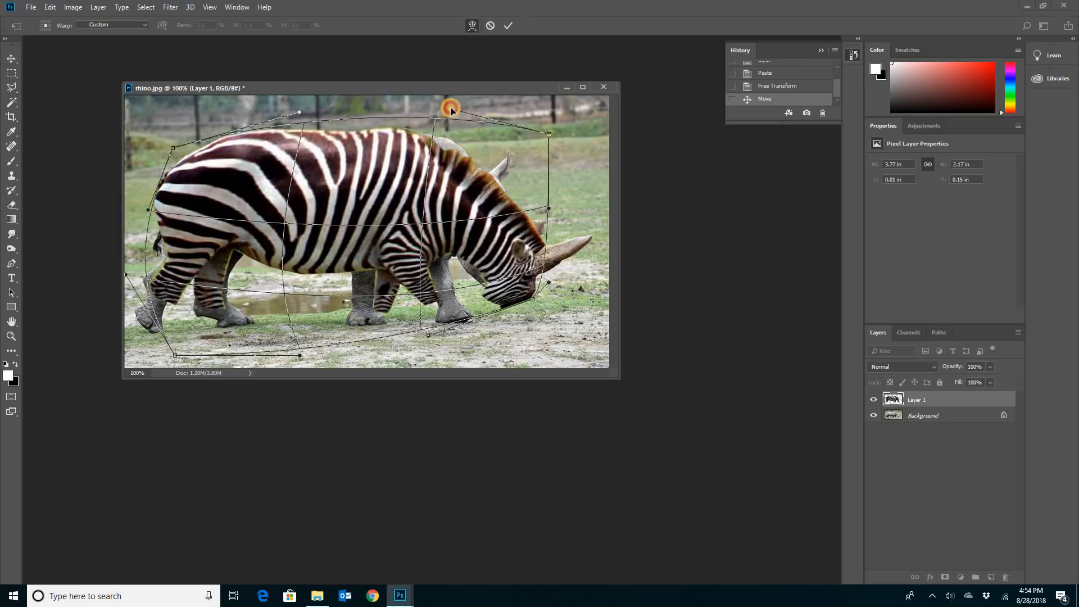
left_click_drag(450, 110, 415, 281)
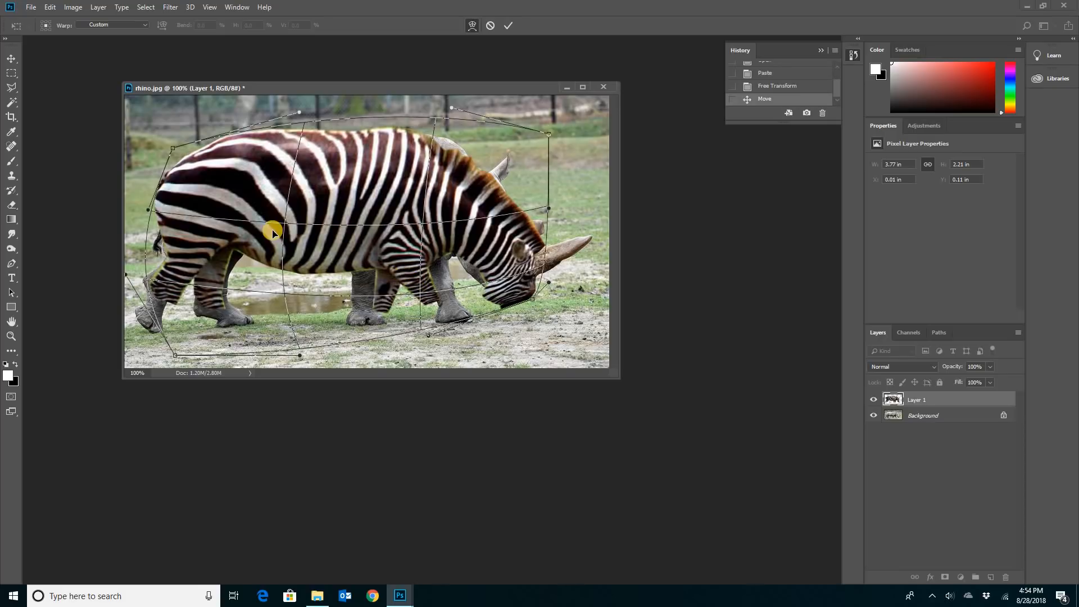
left_click_drag(272, 230, 272, 245)
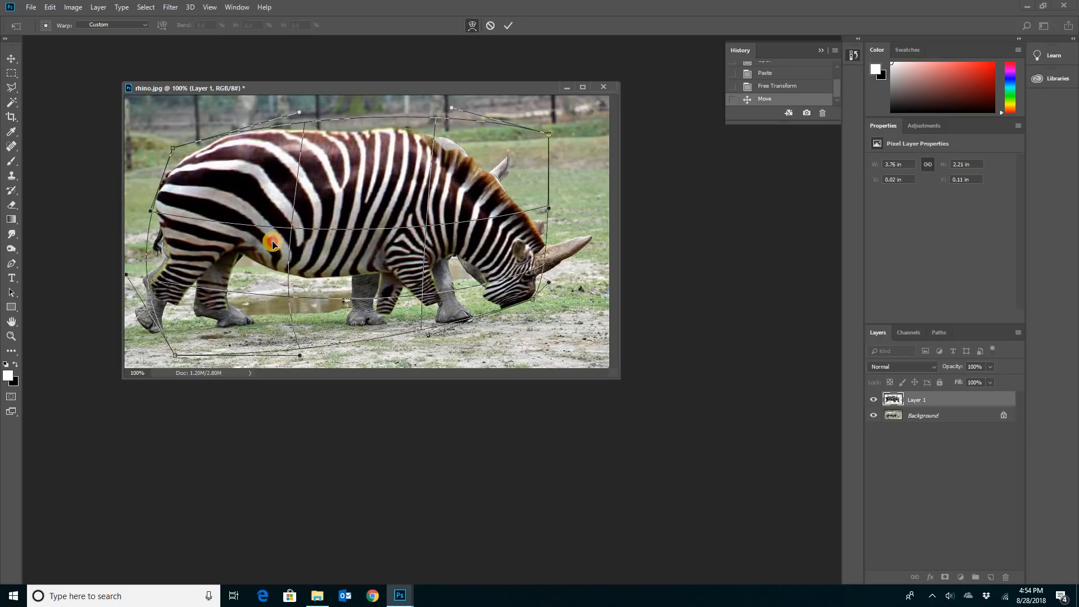
left_click_drag(272, 244, 516, 275)
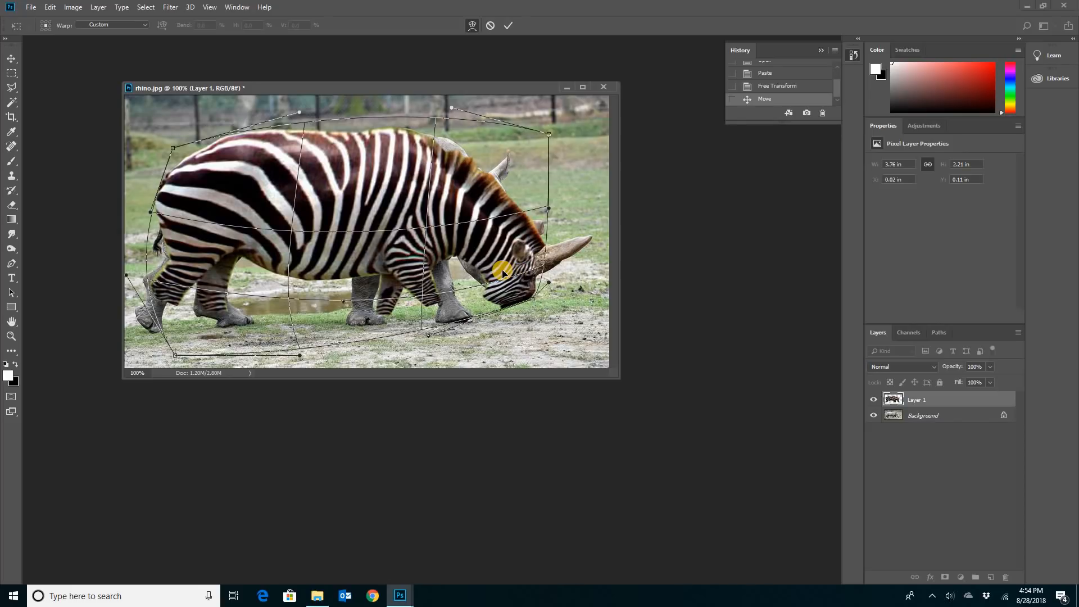
left_click(508, 26)
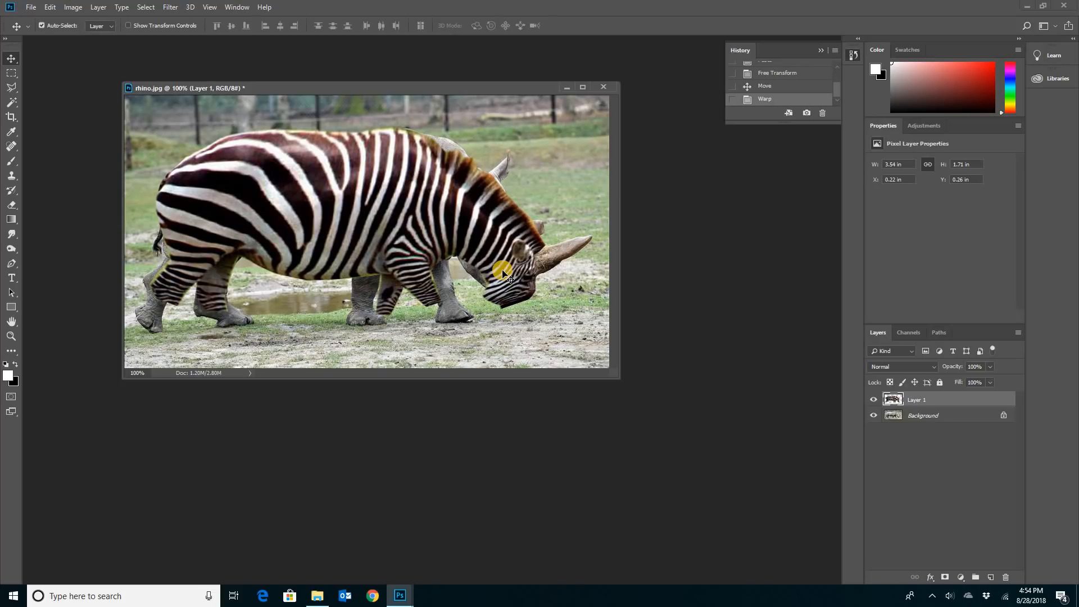
mouse_move(493, 247)
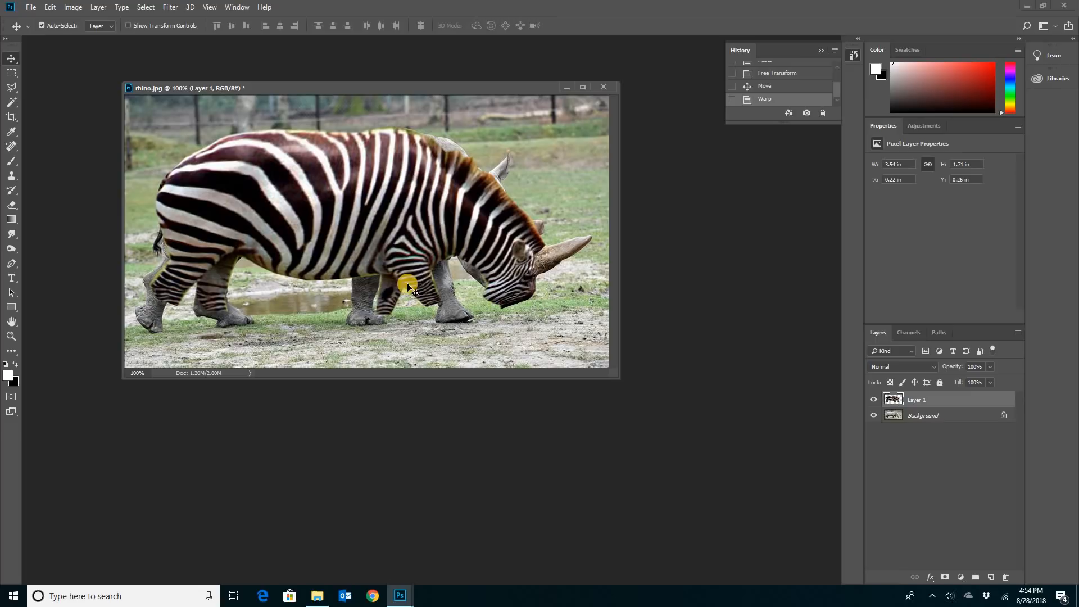
mouse_move(438, 281)
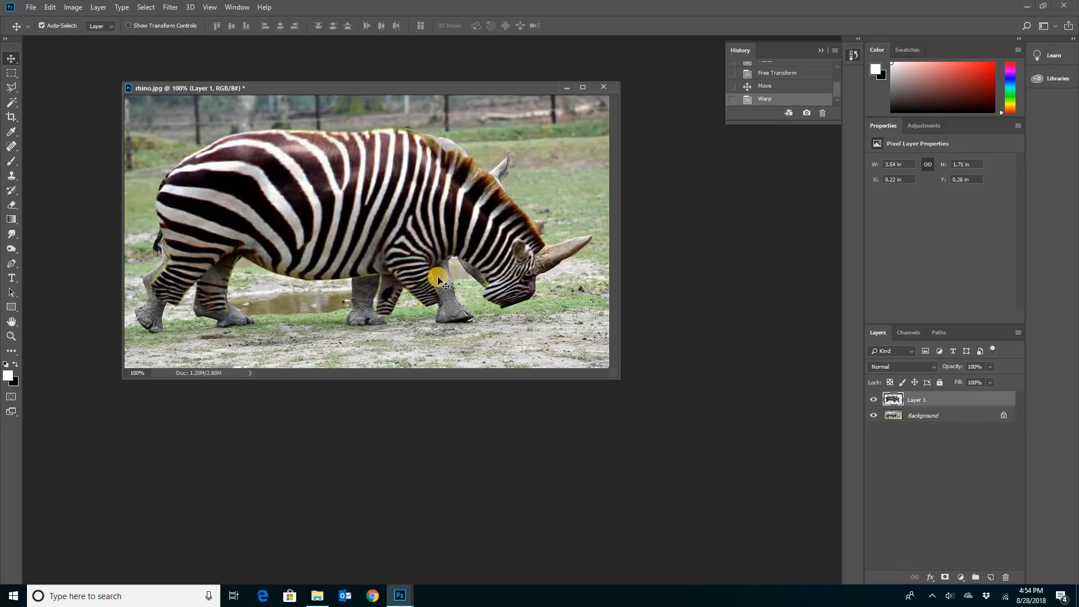
mouse_move(191, 8)
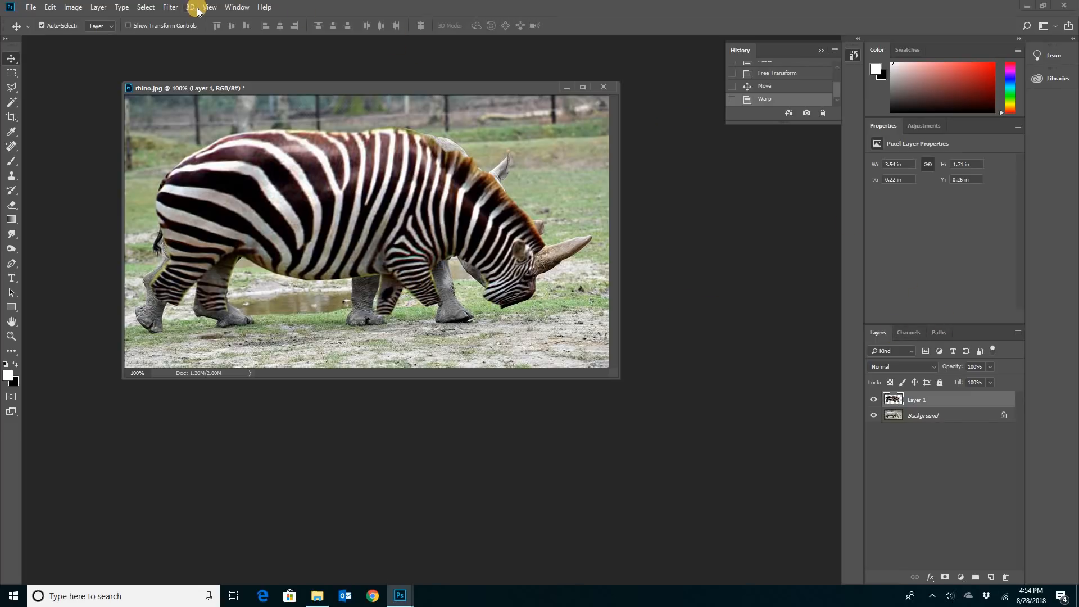
- Launch Filter > Liquify on the warped zebra layer
left_click(169, 7)
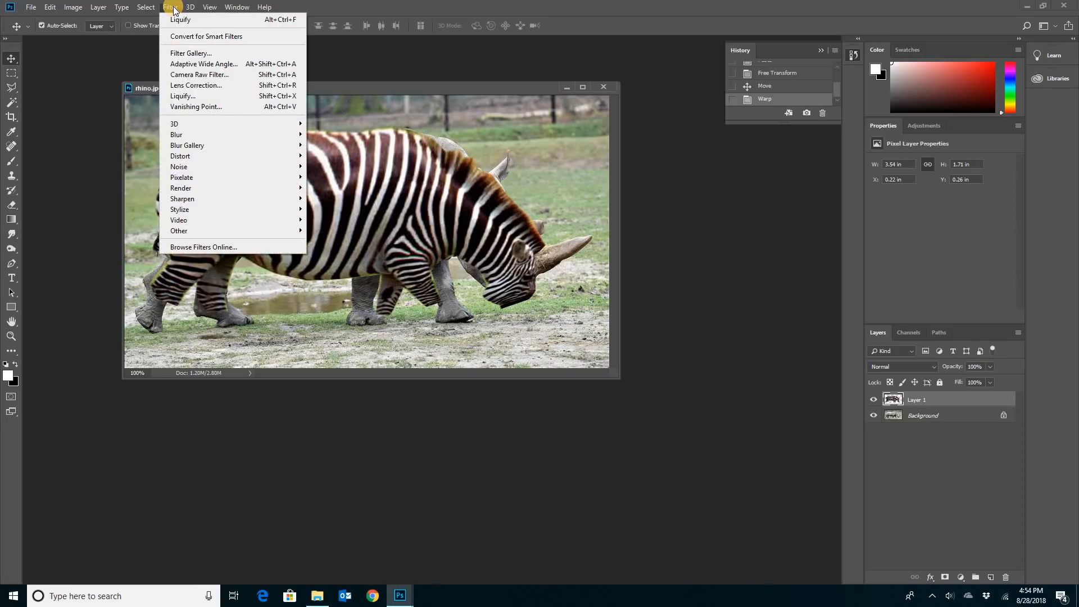
mouse_move(198, 84)
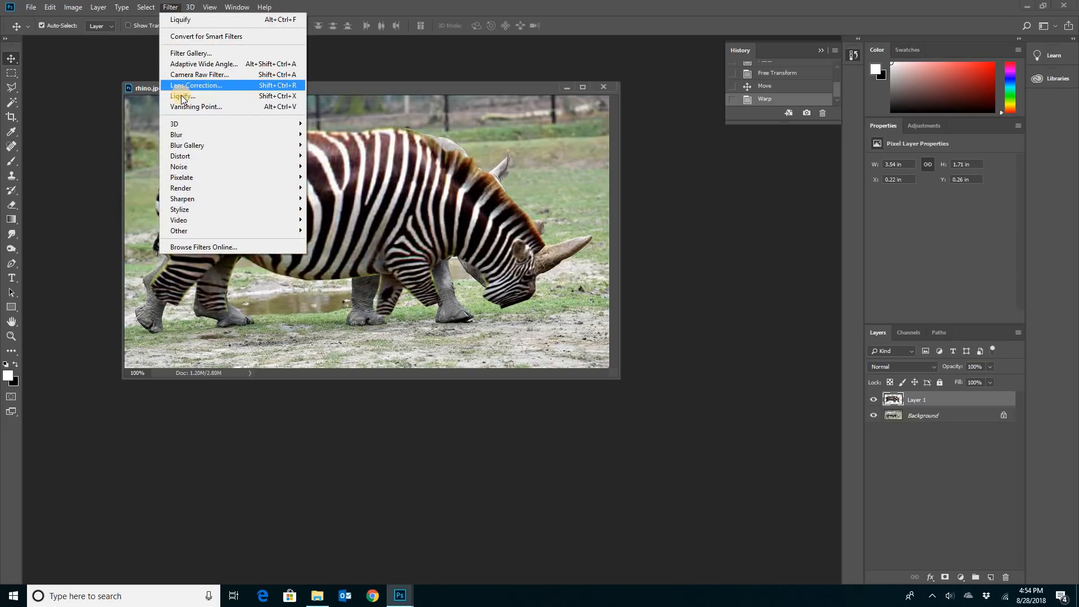
mouse_move(182, 95)
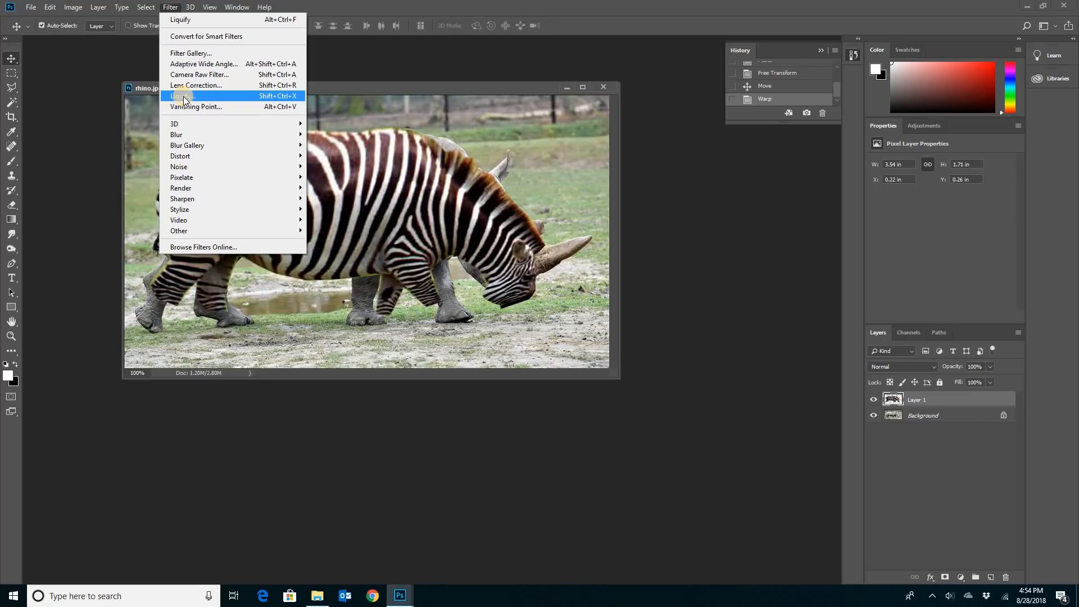
left_click(181, 95)
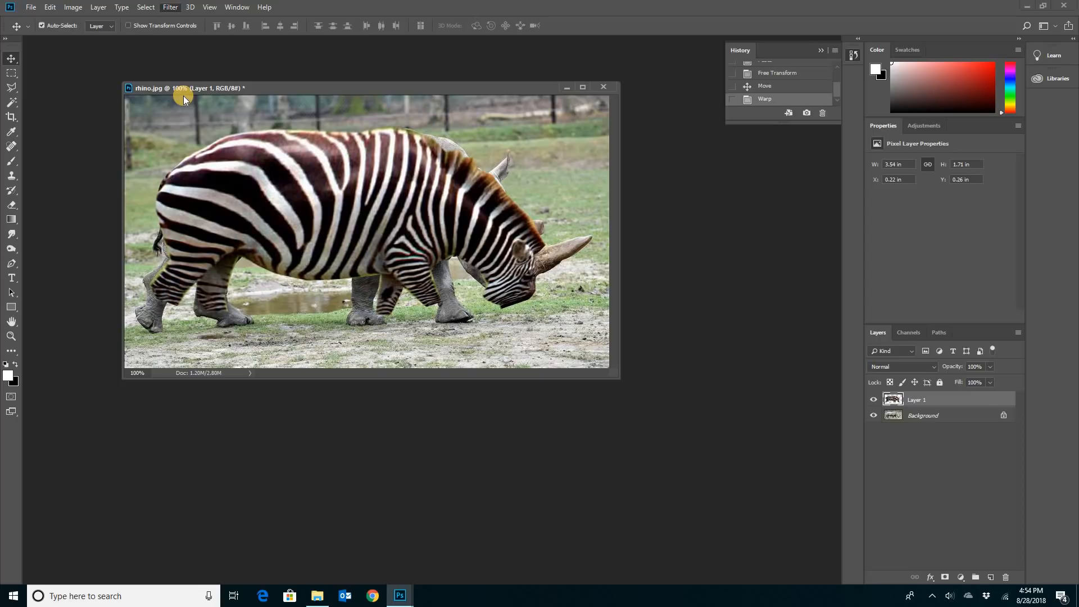
left_click(170, 7)
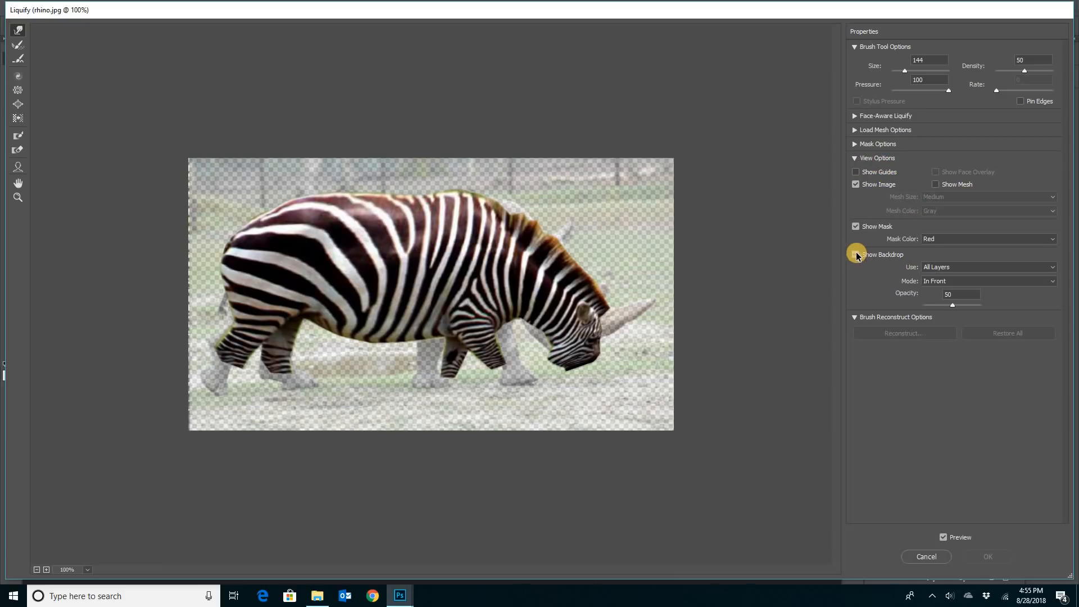
- Toggle Show Backdrop off and back on so the rhino shows at 50% behind the stripes
left_click(857, 254)
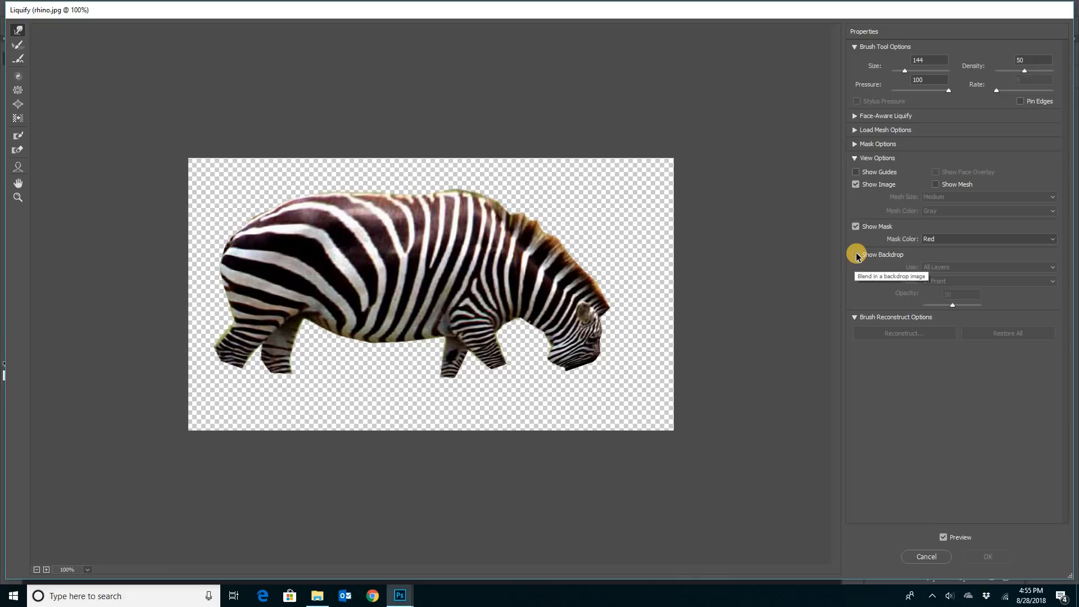
left_click(857, 254)
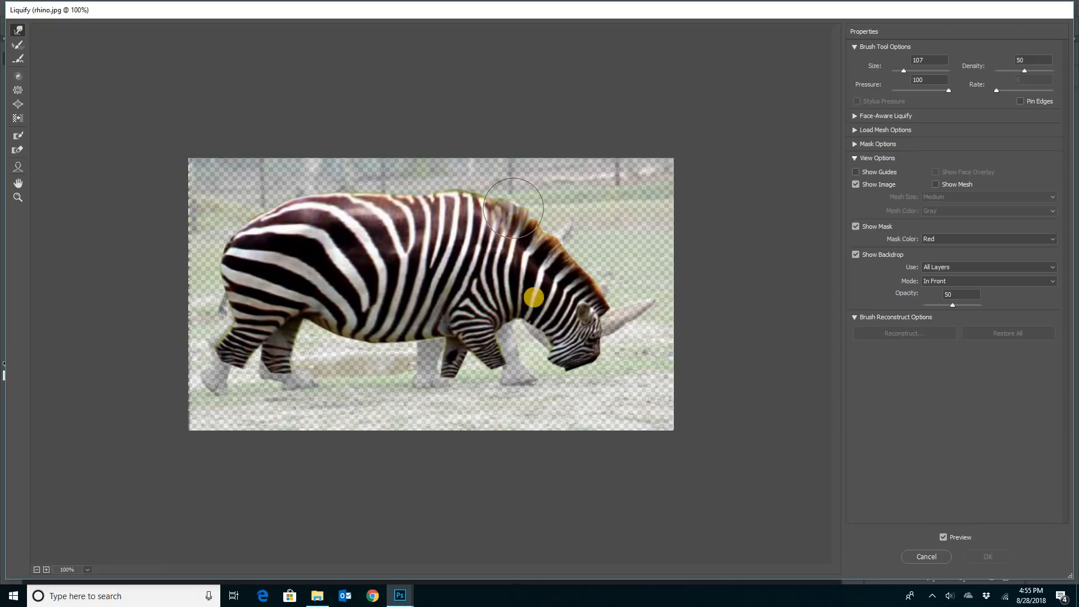
- Forward-warp the stripes along the rhino's chin, neck, front legs, belly and hind leg
left_click_drag(512, 207, 544, 331)
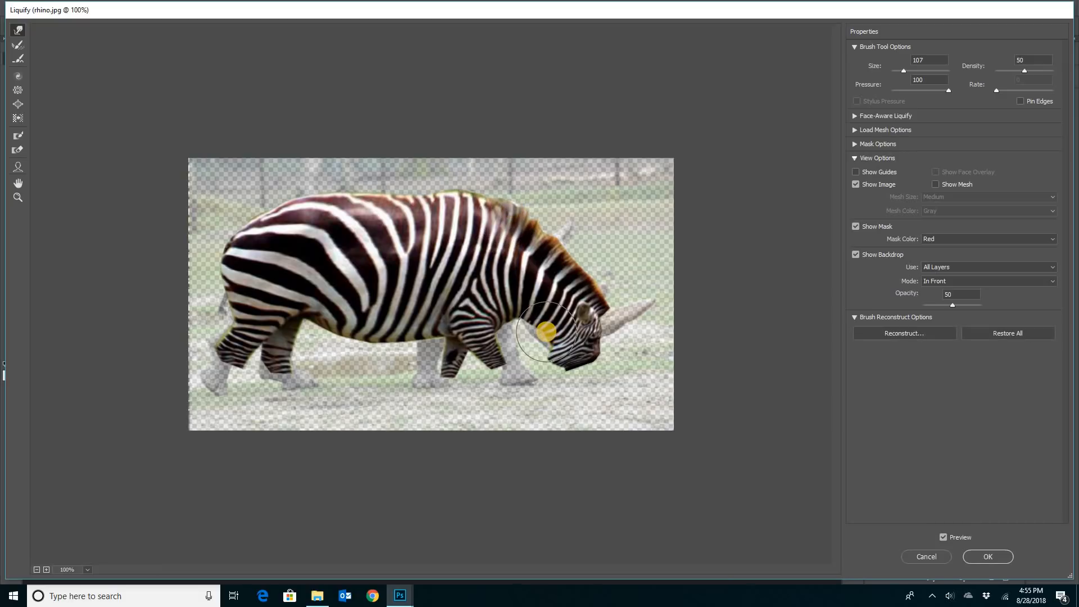
left_click_drag(547, 331, 496, 348)
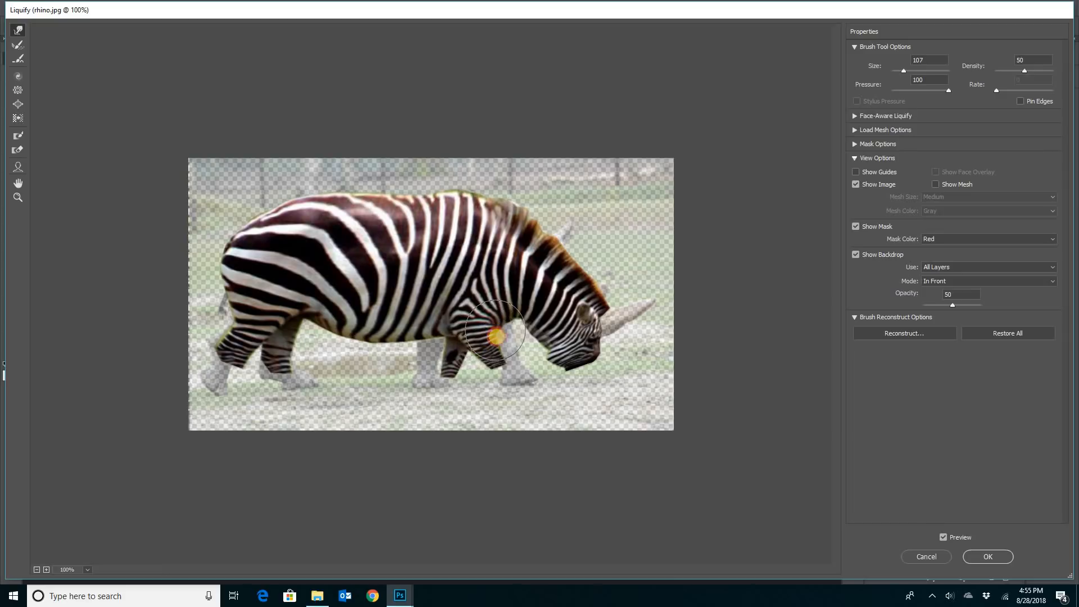
left_click_drag(495, 333, 523, 355)
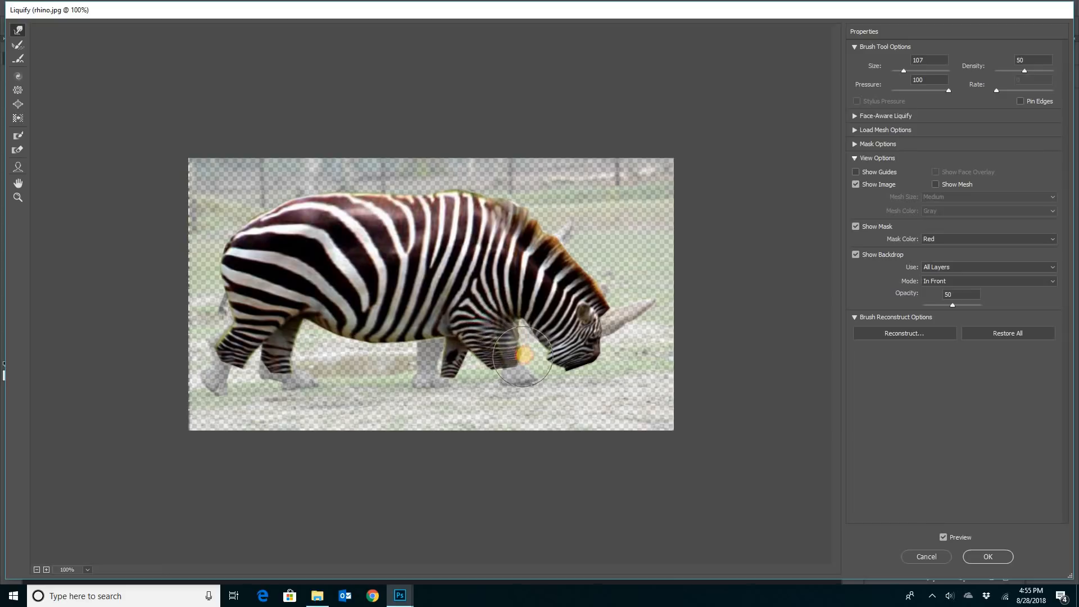
left_click_drag(523, 357, 483, 361)
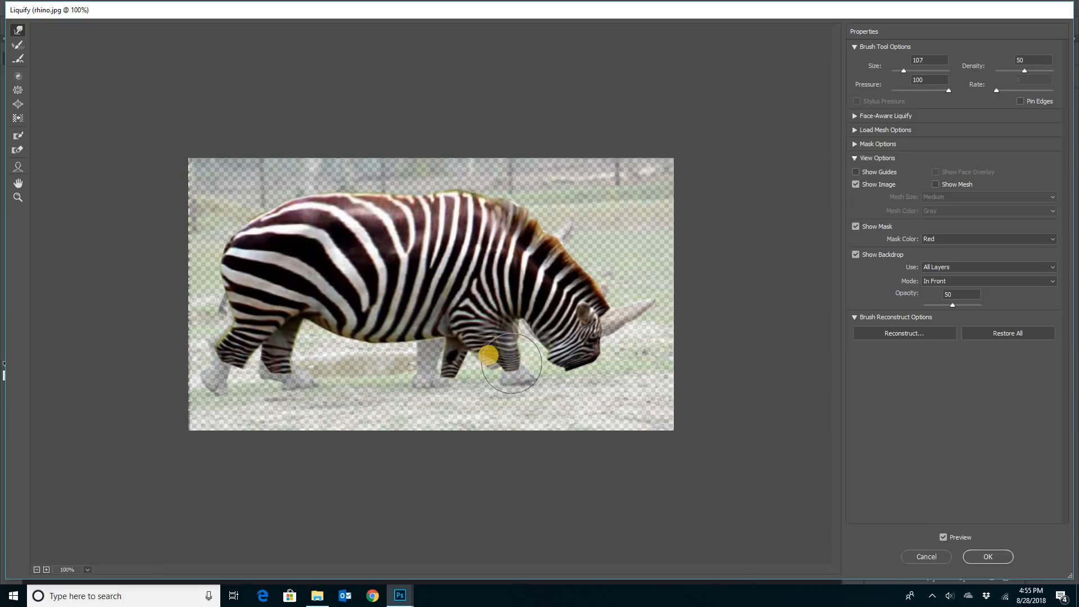
left_click_drag(510, 361, 416, 352)
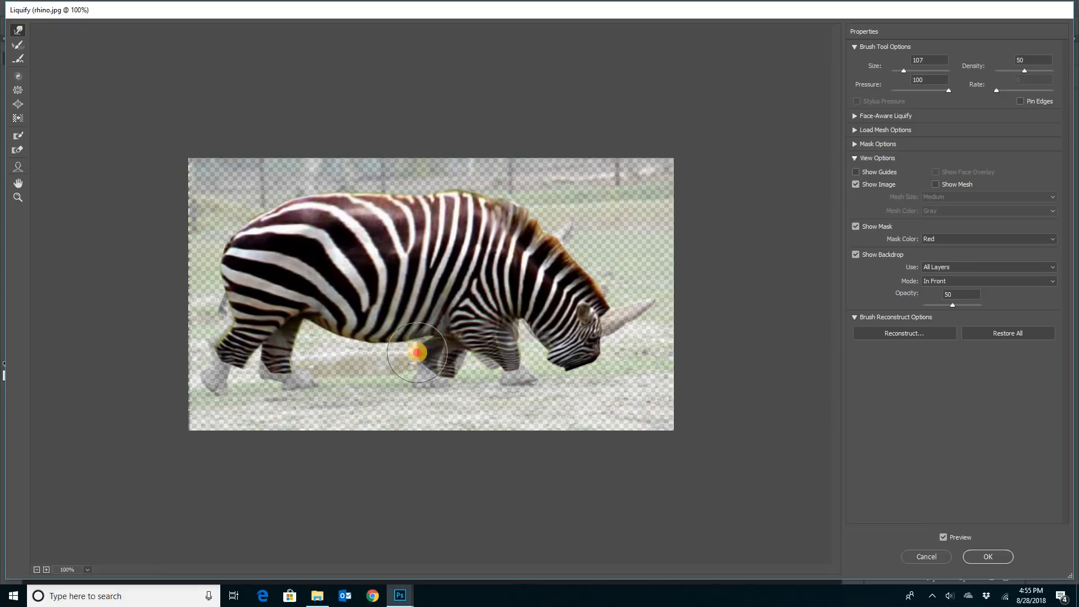
left_click_drag(416, 352, 446, 363)
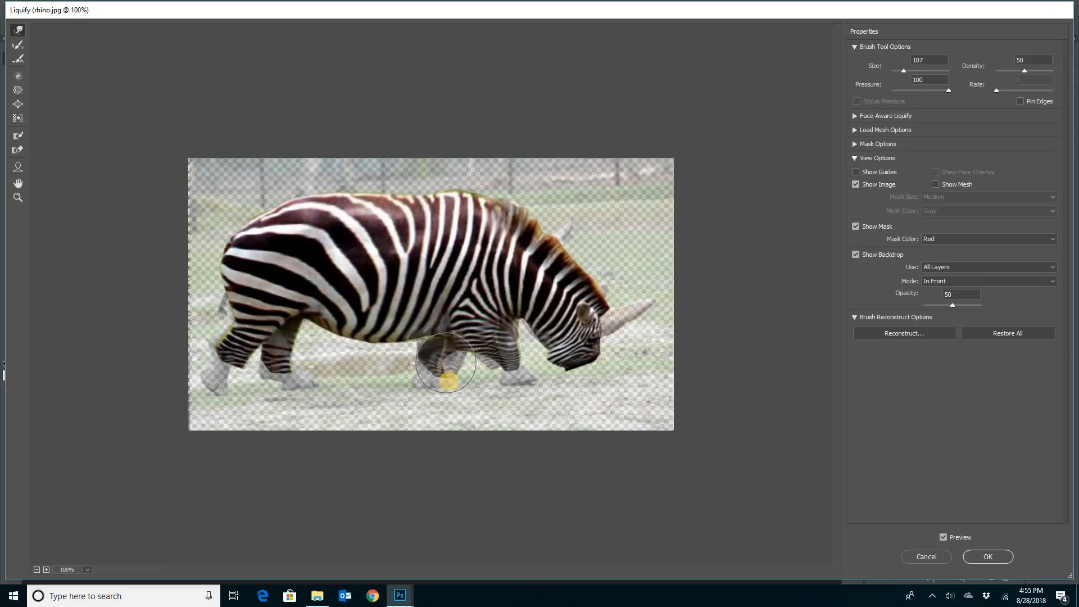
left_click_drag(445, 363, 390, 330)
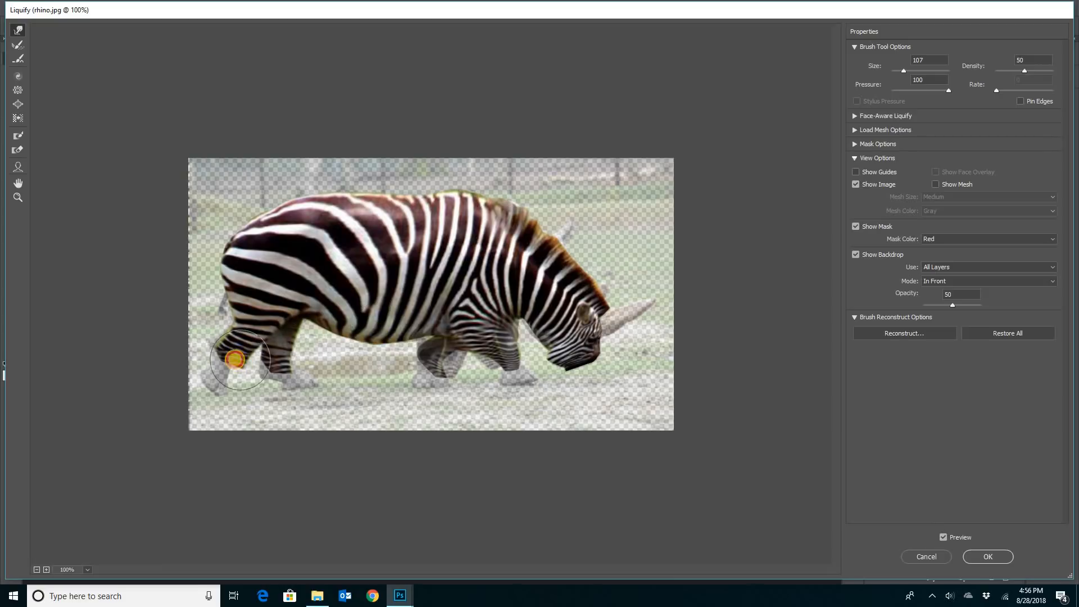
- Forward-warp the stripes over the rhino's back, shoulder, neck and rump
left_click_drag(240, 363, 448, 212)
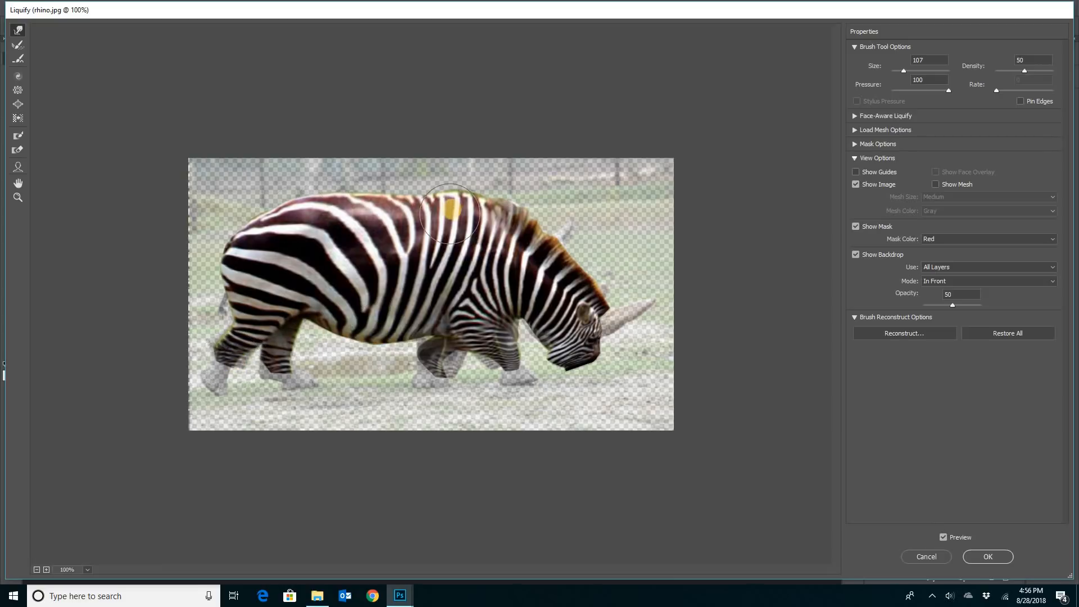
left_click_drag(451, 212, 288, 237)
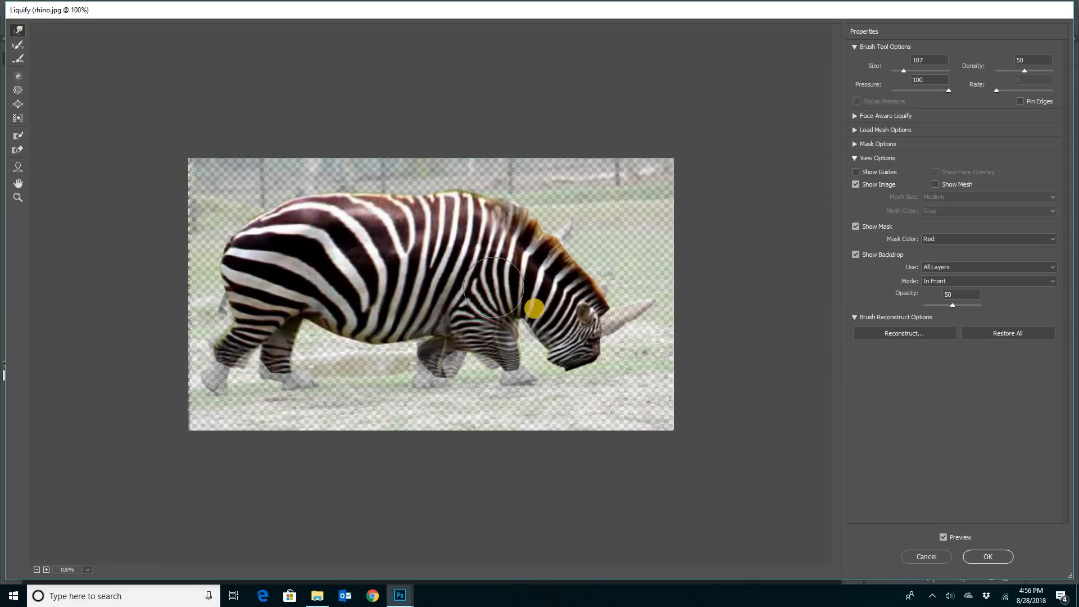
left_click_drag(493, 287, 552, 260)
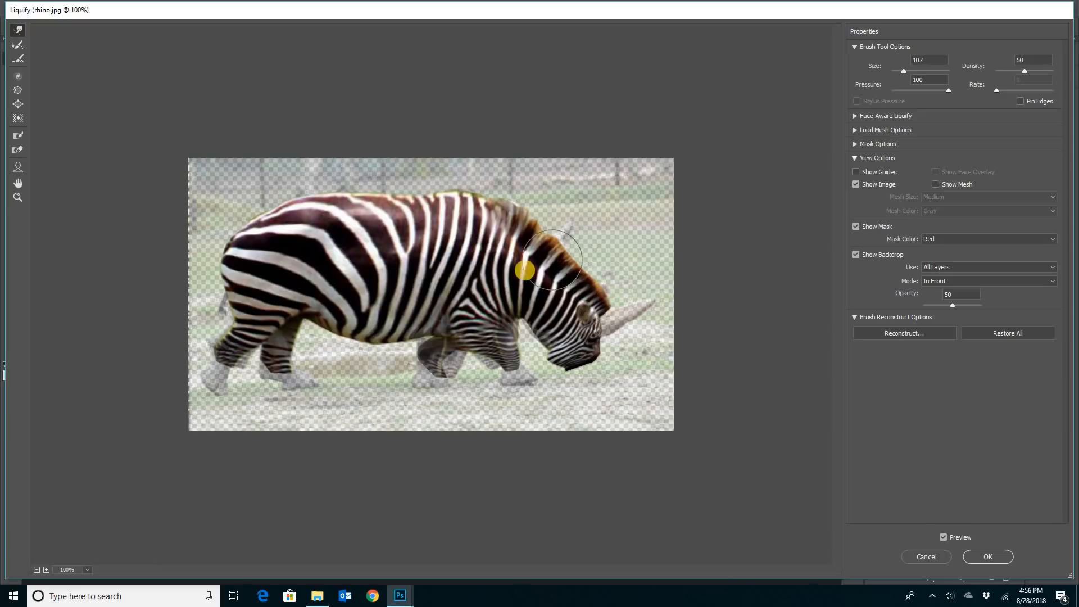
left_click_drag(550, 269, 310, 272)
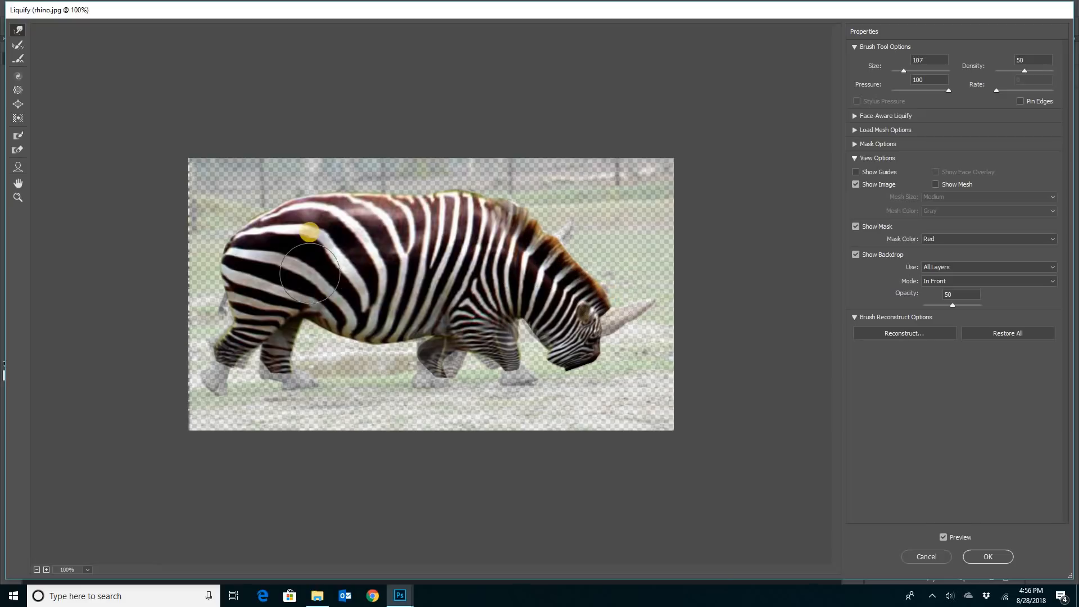
left_click_drag(310, 272, 268, 379)
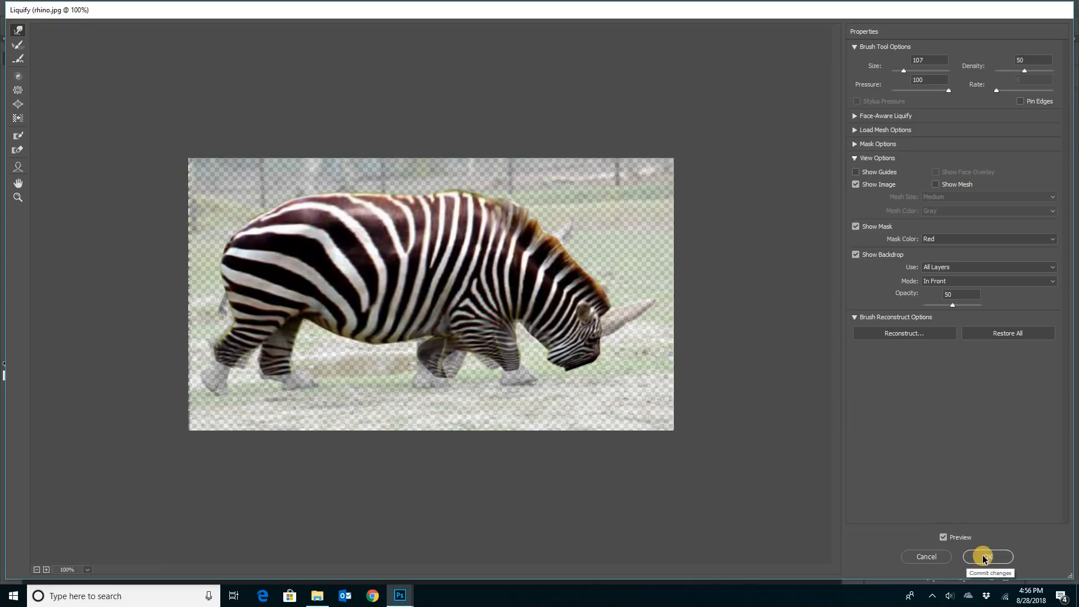
- Confirm Liquify with OK to apply the reshaped stripes to the layer
left_click(987, 556)
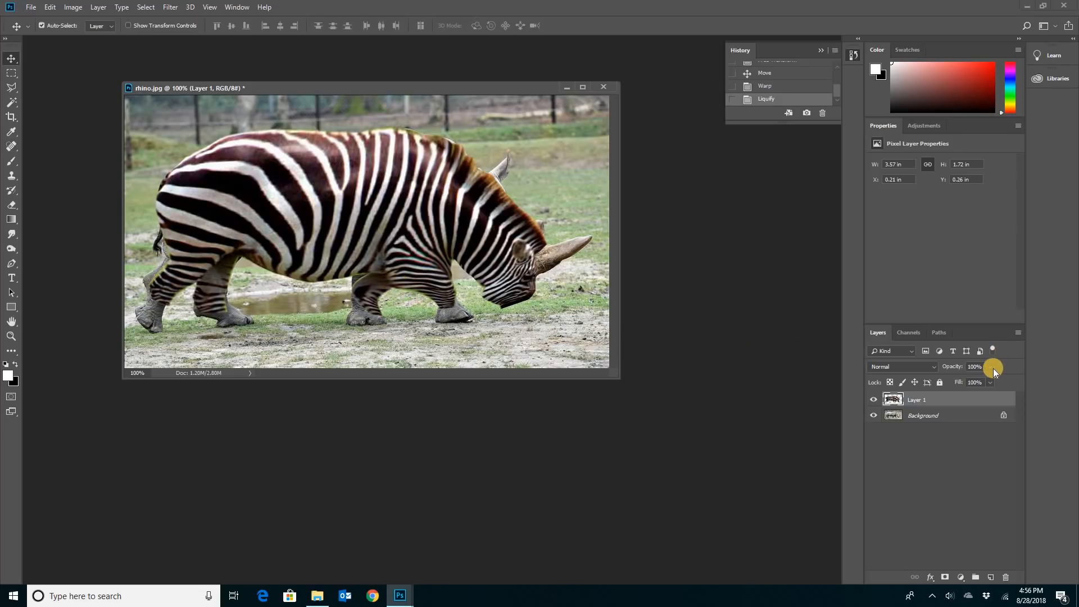
- Lower the stripe layer's opacity to about 52%
left_click_drag(992, 366, 972, 381)
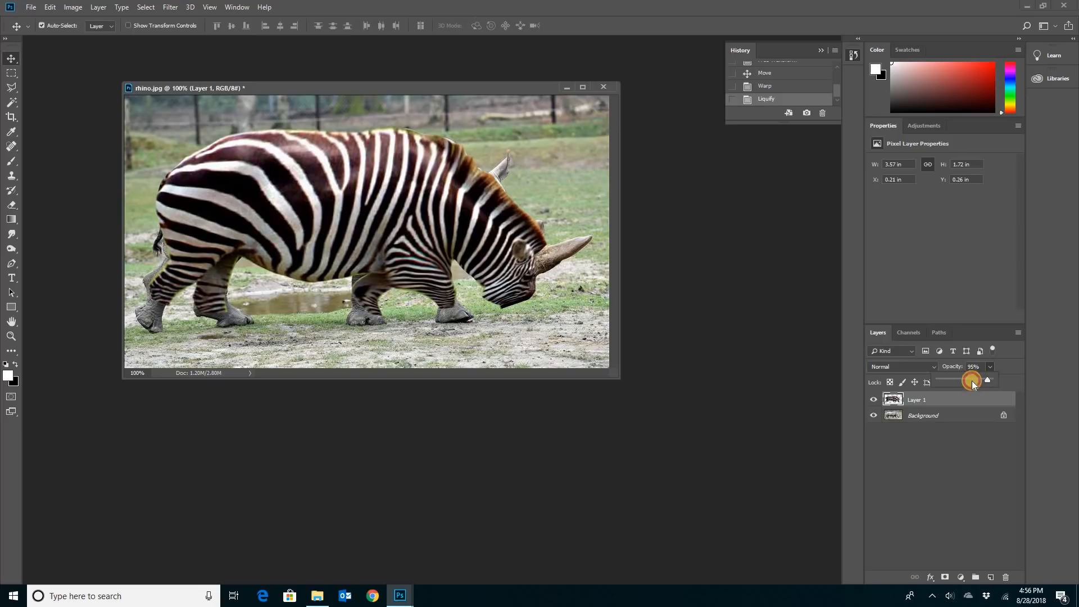
left_click_drag(973, 380, 967, 380)
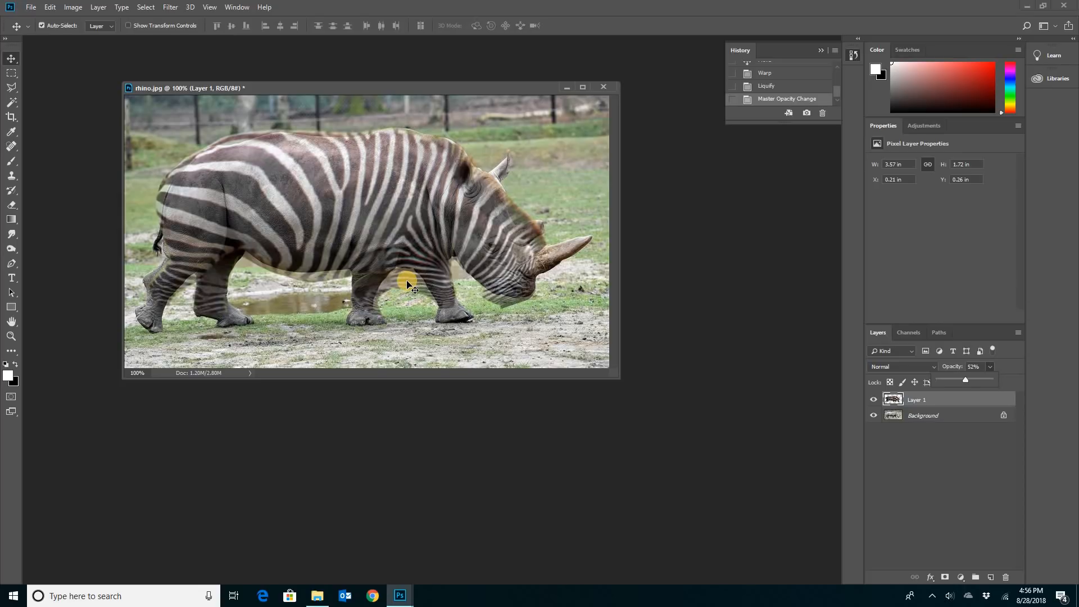
mouse_move(3, 200)
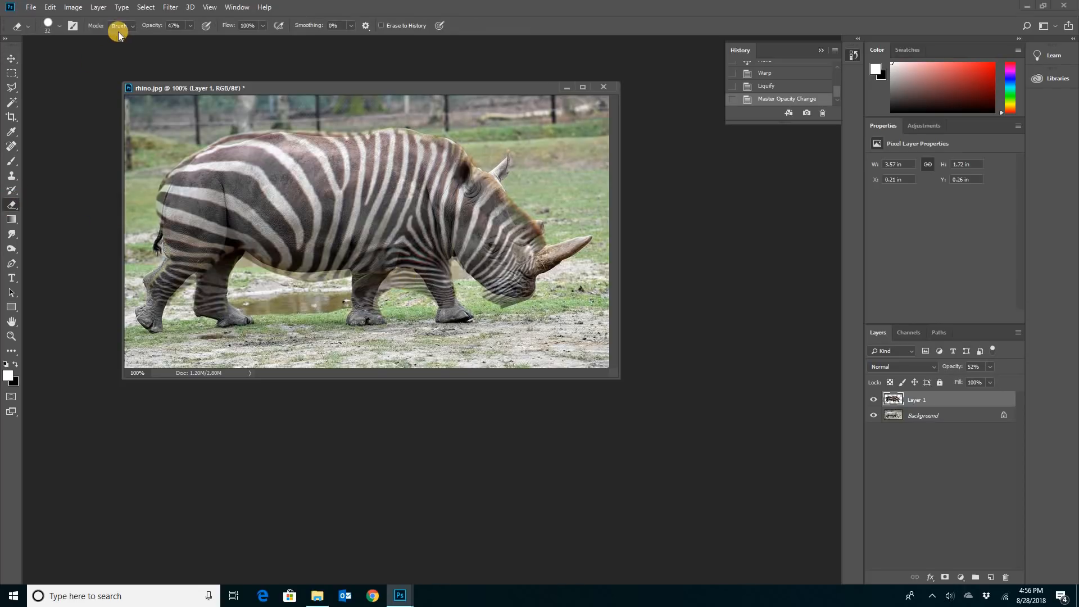
mouse_move(189, 27)
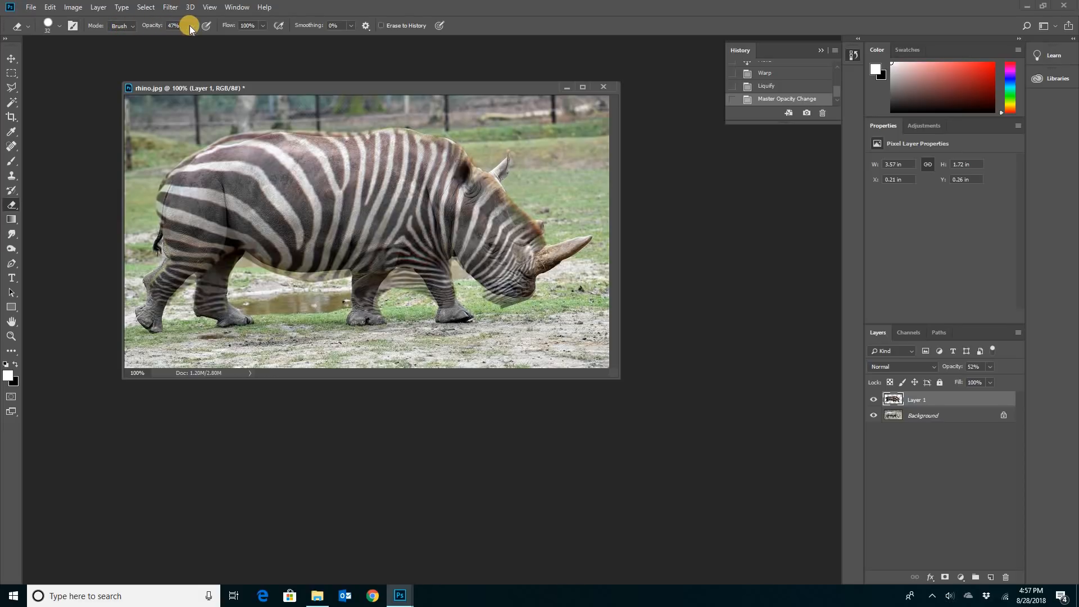
- Set the Eraser Tool to roughly 54% opacity for partial erasing
left_click(190, 26)
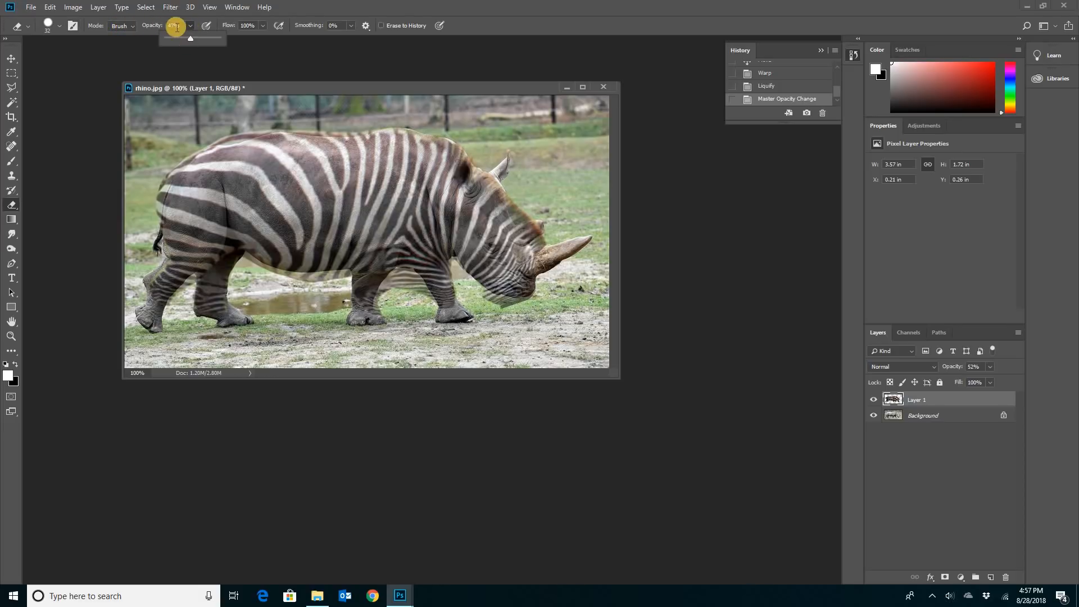
left_click_drag(177, 38, 188, 39)
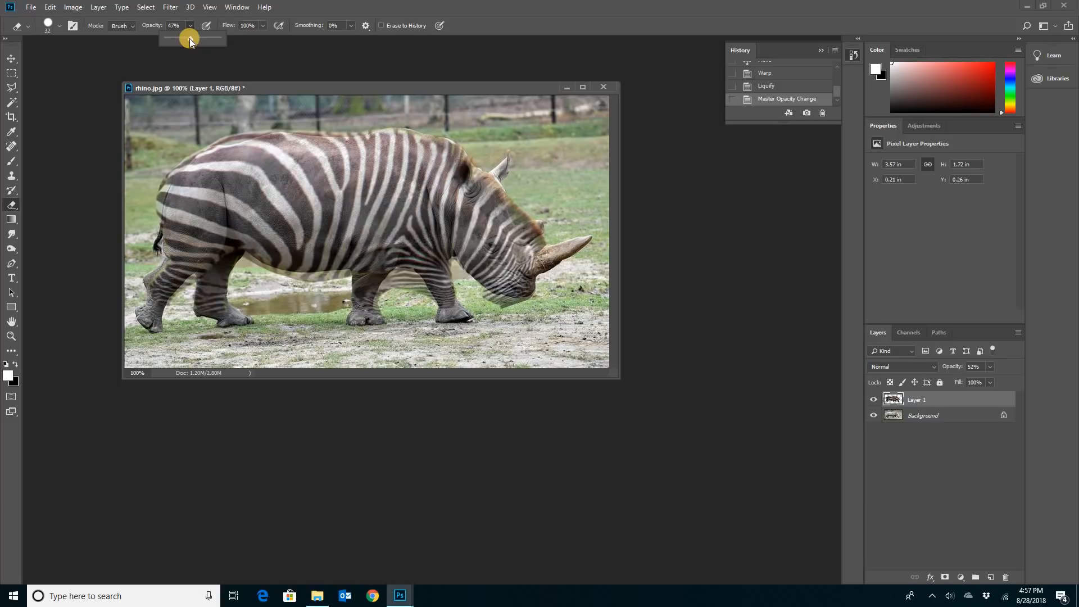
left_click_drag(191, 38, 194, 38)
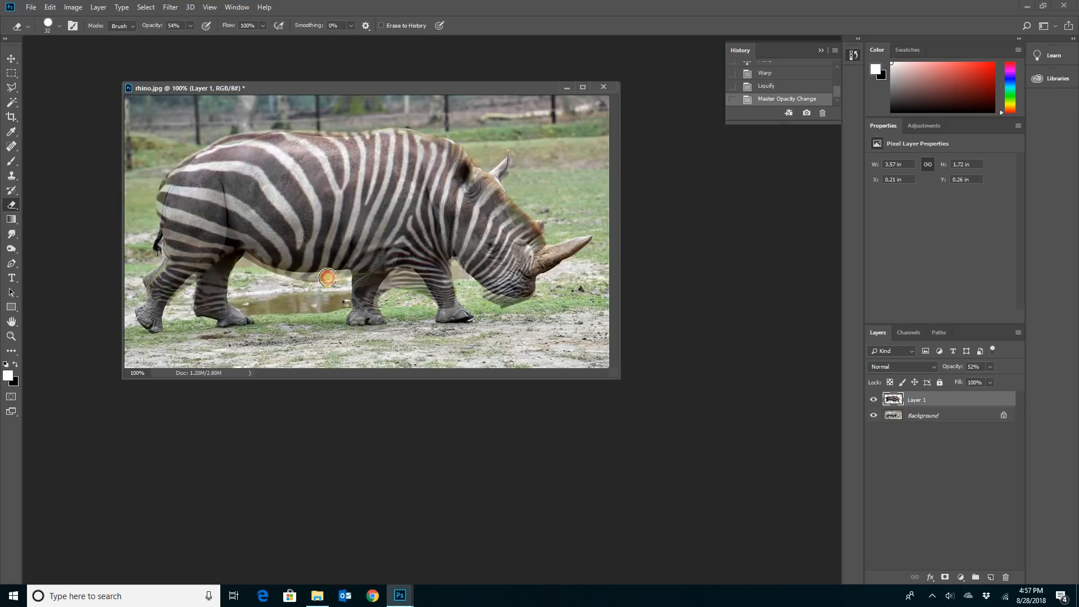
- Erase stray stripe edges under the belly, near the legs and around the head and horn
left_click_drag(328, 278, 311, 281)
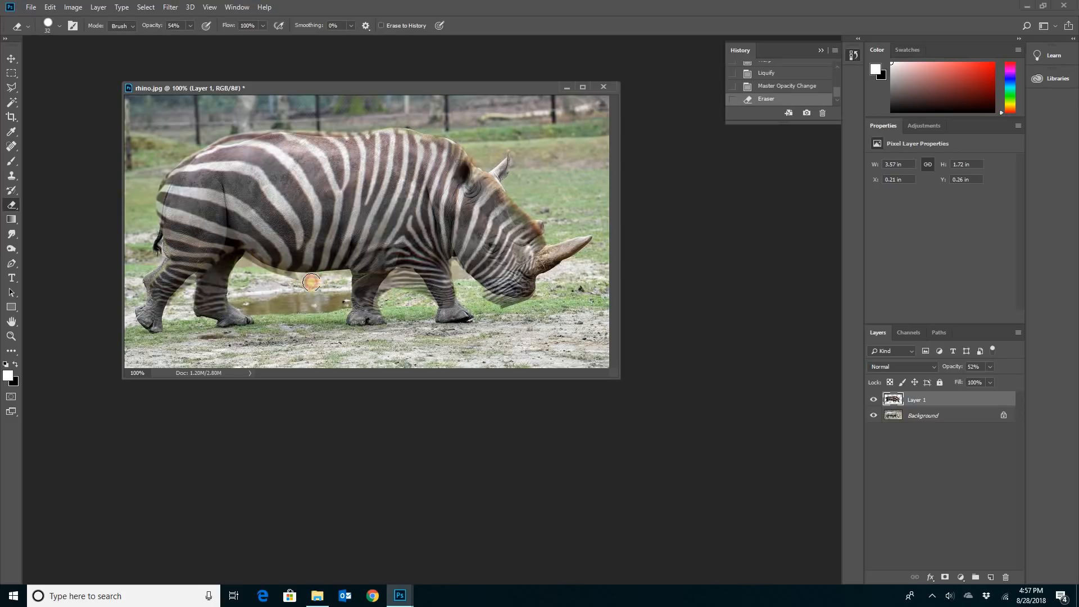
left_click_drag(311, 281, 295, 274)
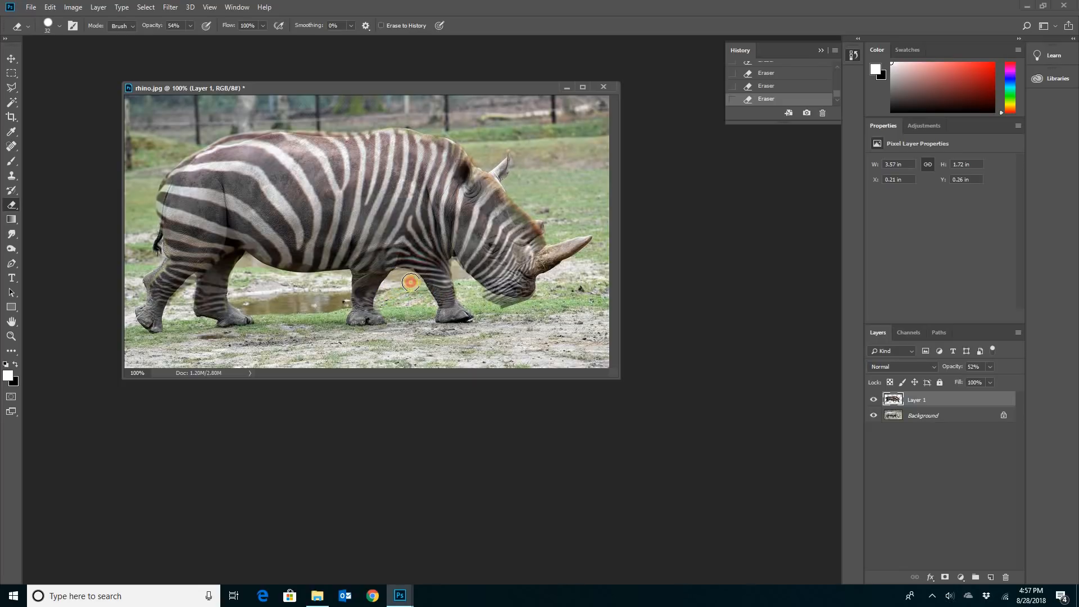
left_click_drag(409, 281, 490, 297)
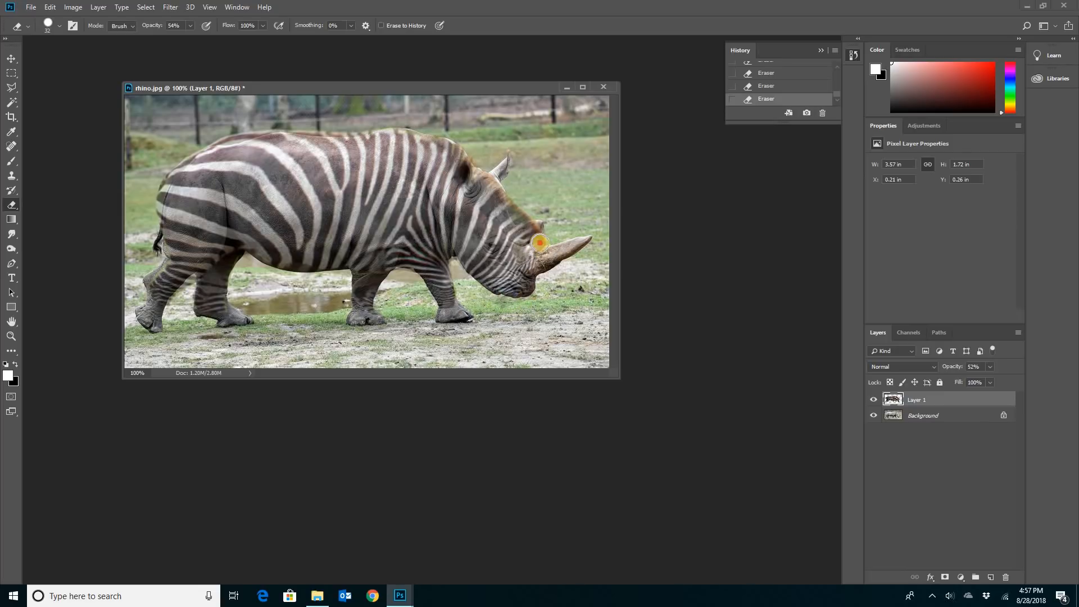
left_click_drag(540, 241, 513, 189)
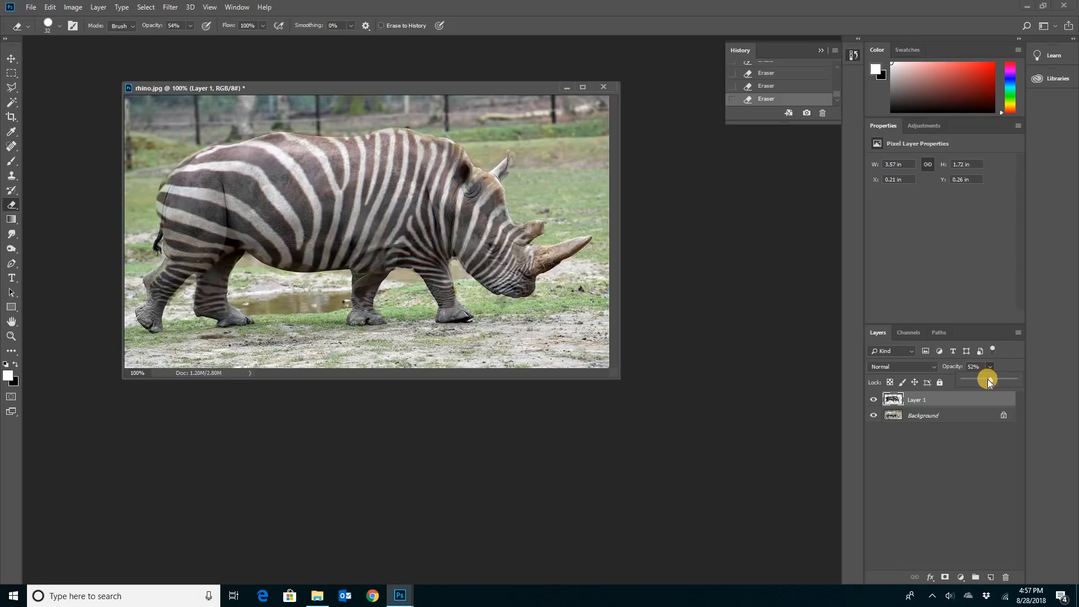
- Restore the stripe layer to full opacity
left_click_drag(989, 378, 1015, 379)
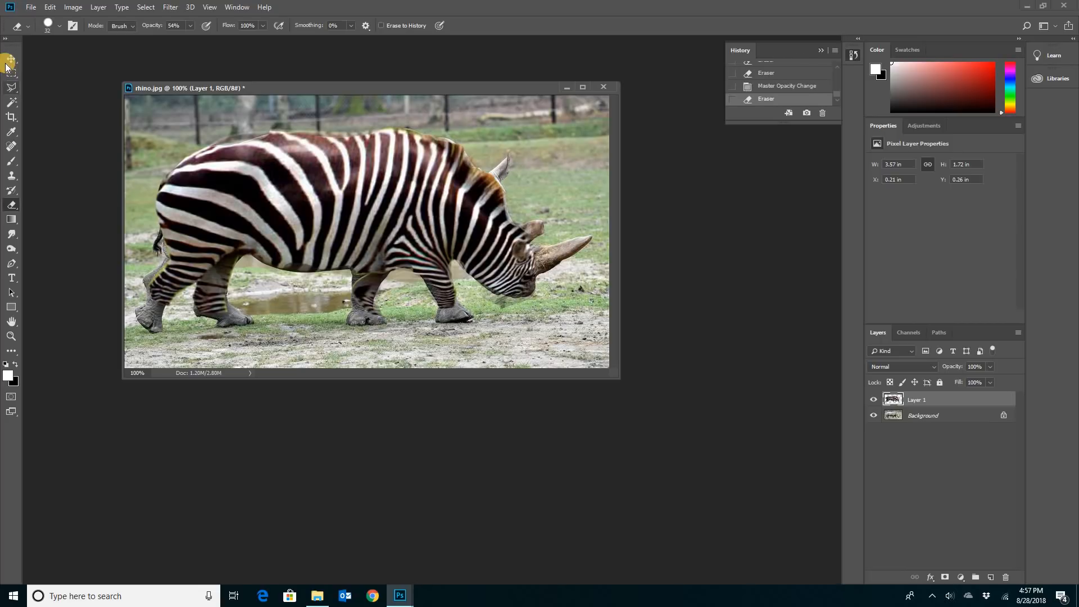
mouse_move(12, 63)
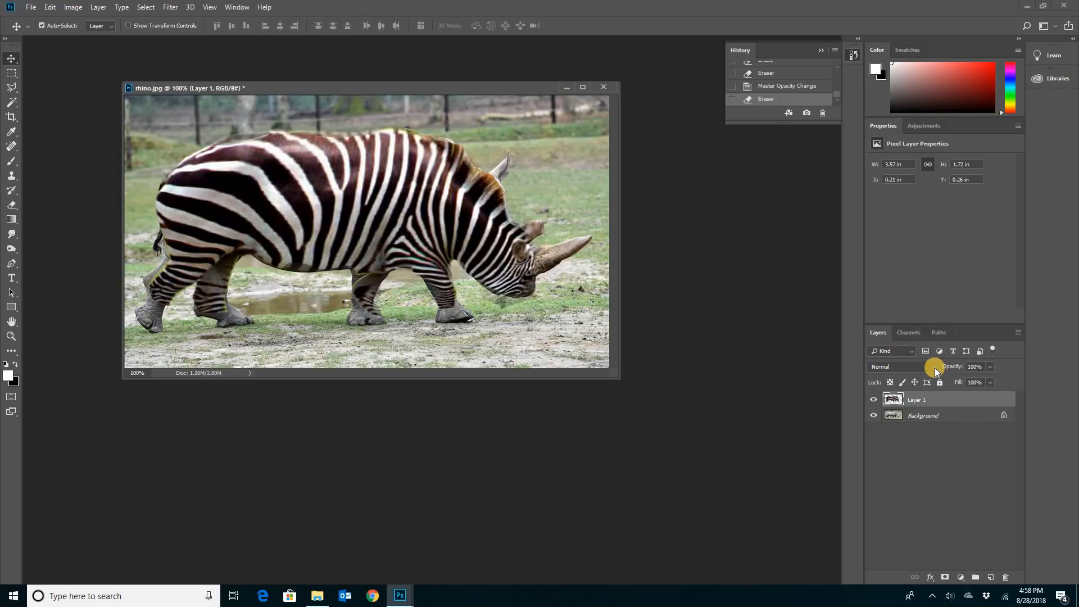
mouse_move(934, 367)
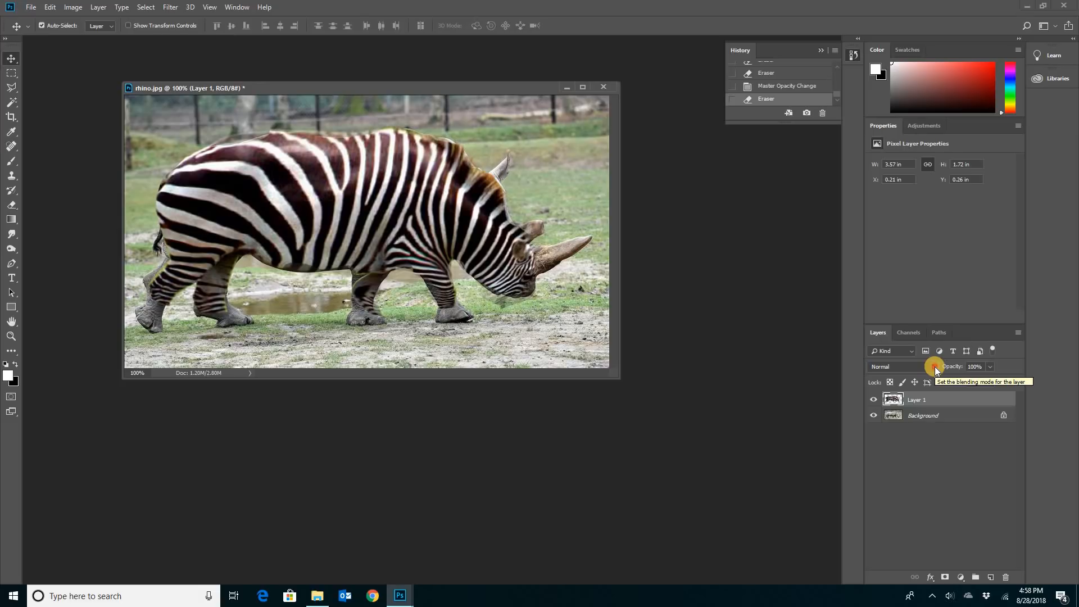
- Try Overlay, Soft Light and Difference blends, then settle on Multiply for the stripe layer
left_click(895, 367)
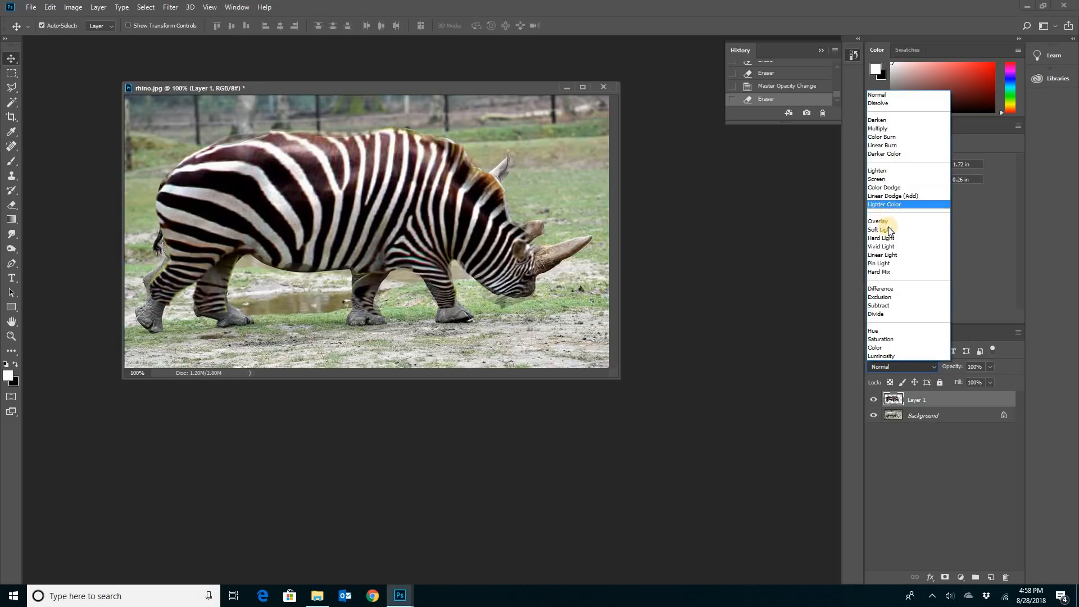
left_click(878, 221)
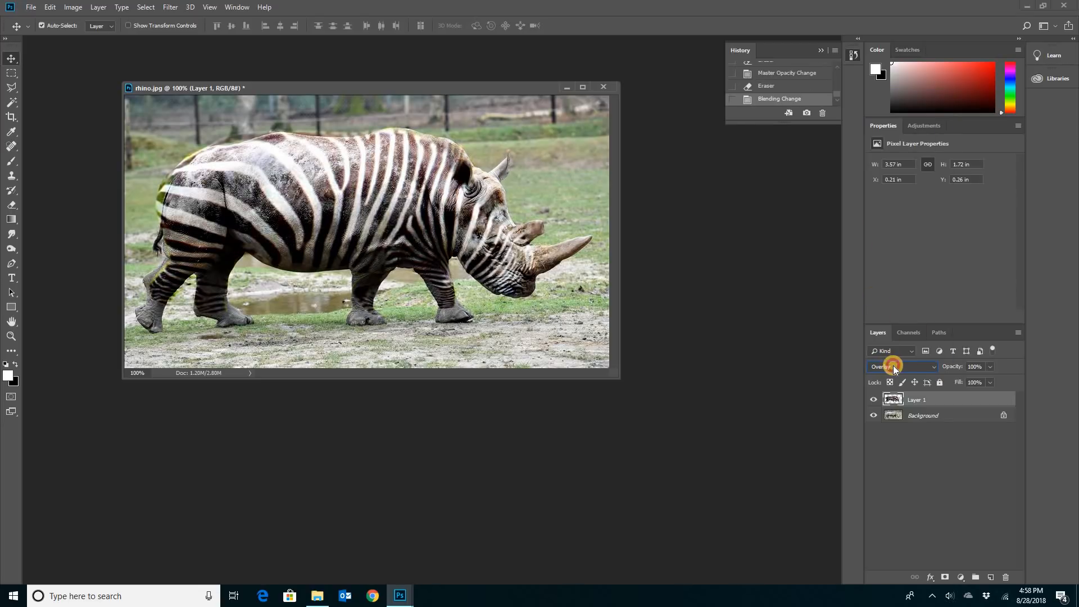
left_click(891, 365)
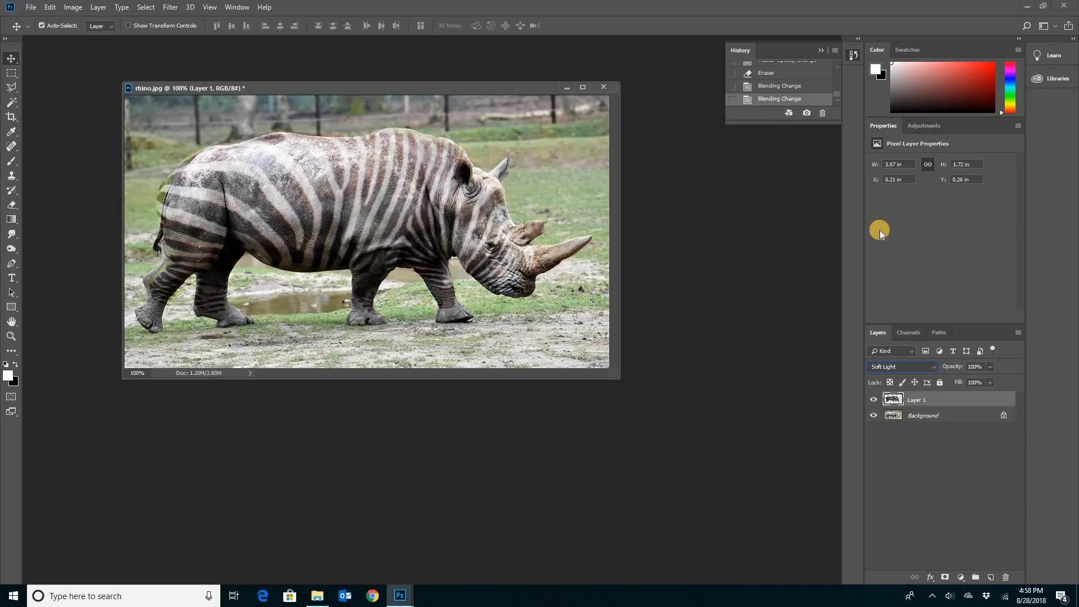
left_click(899, 366)
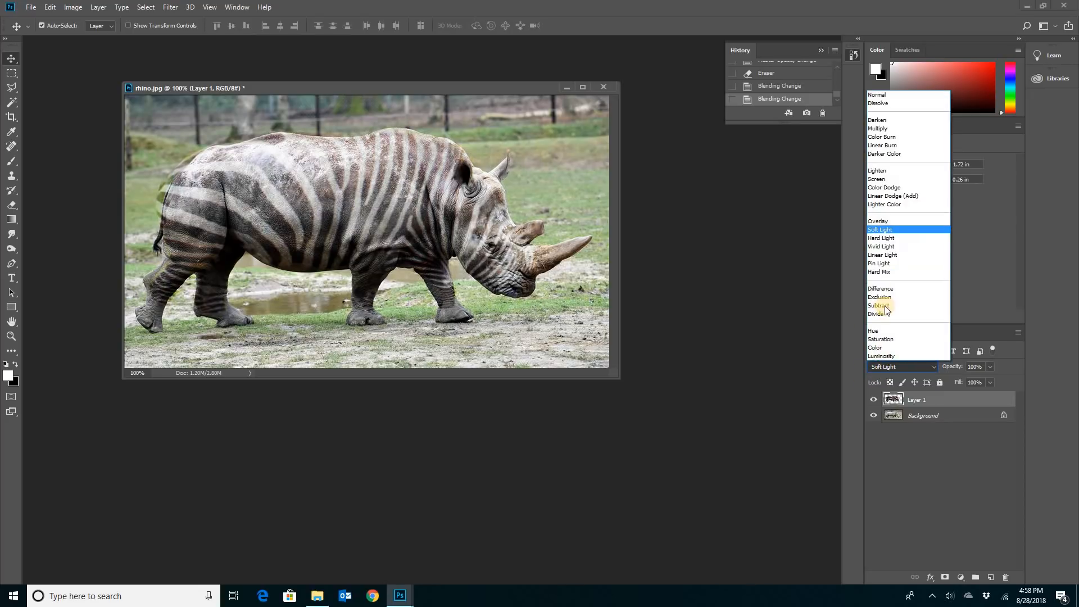
left_click(882, 289)
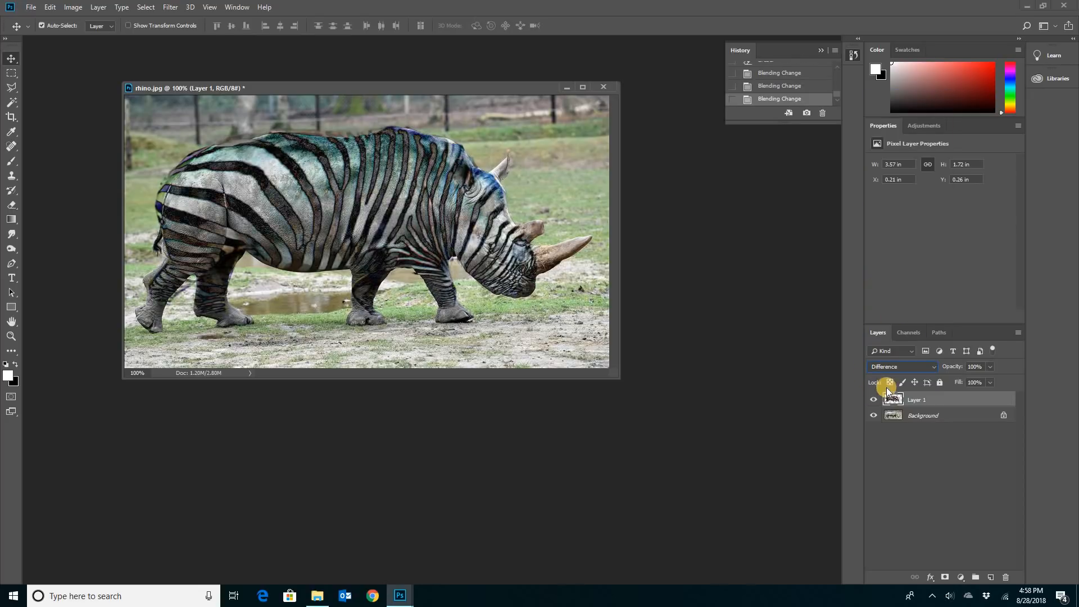
left_click(901, 367)
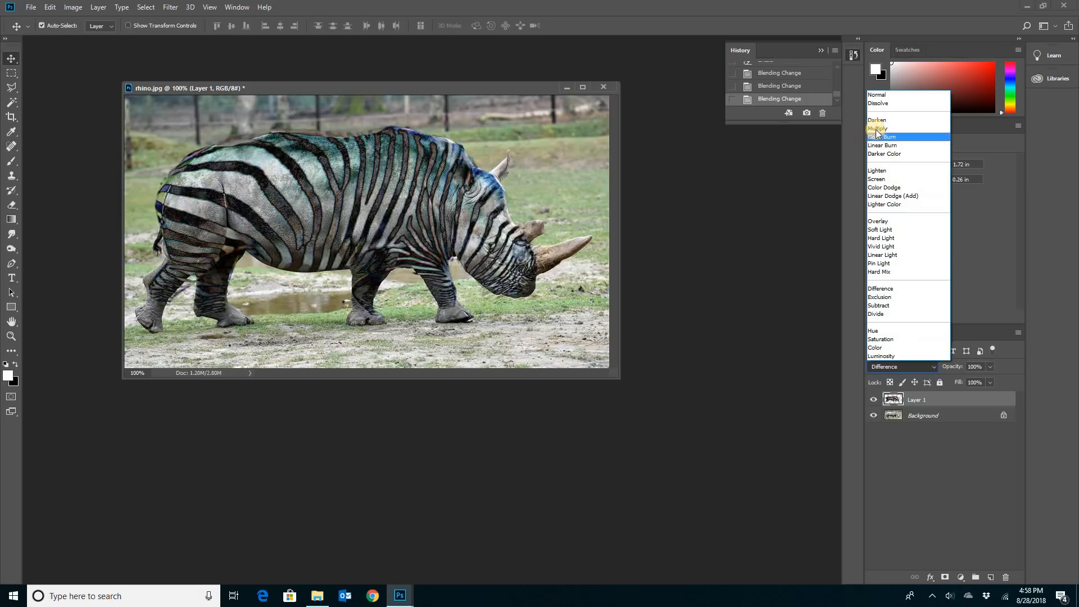
left_click(879, 128)
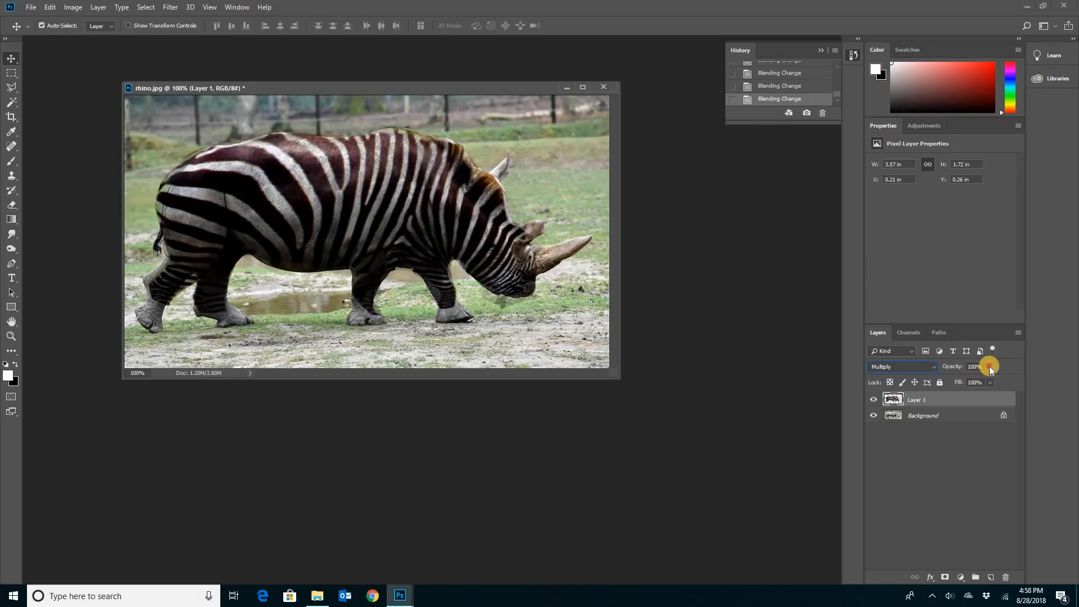
- Lower the stripe layer's opacity to about 55%
left_click_drag(991, 367, 967, 382)
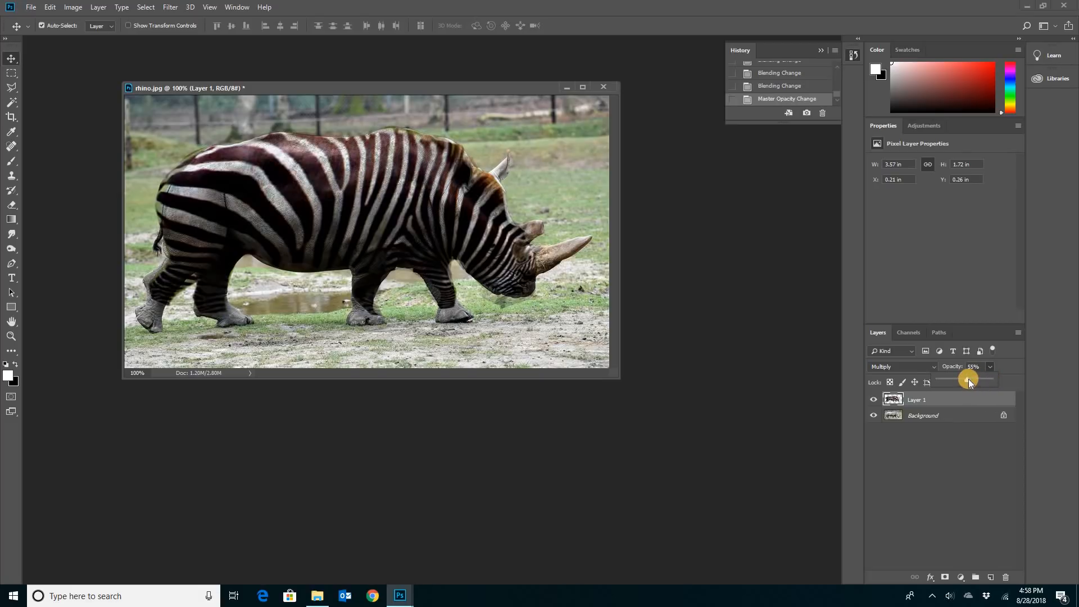
left_click_drag(963, 379, 970, 379)
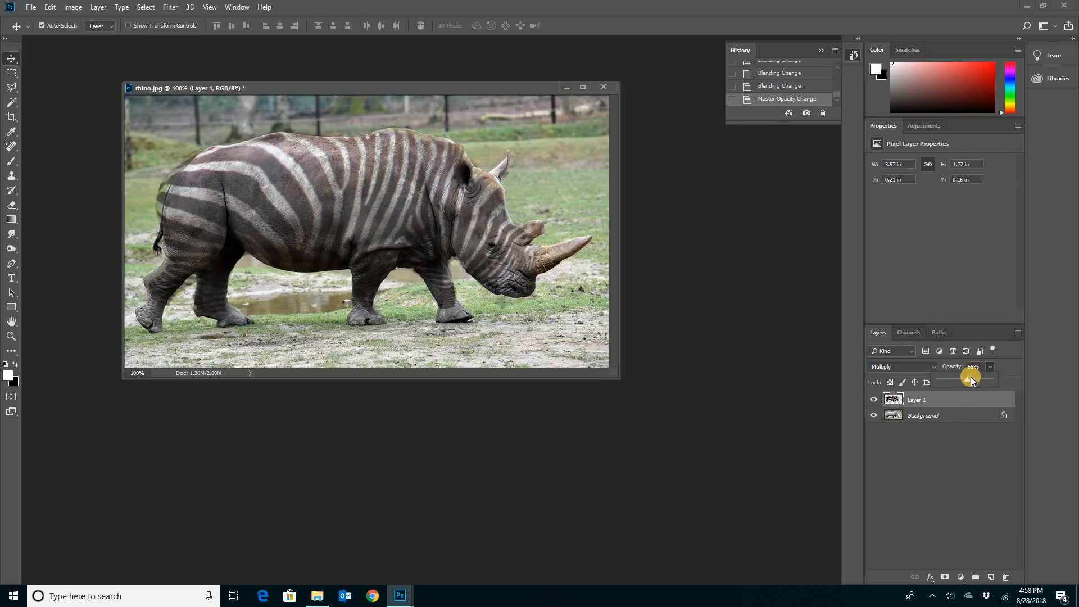
left_click_drag(970, 379, 963, 384)
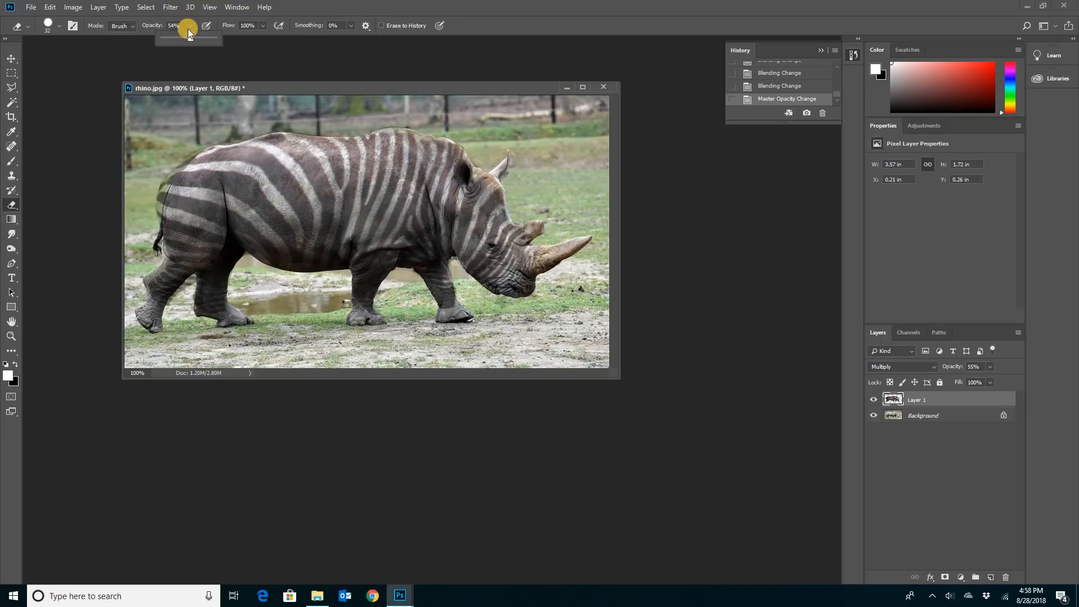
- With the eraser at about 23%, soften stripe edges along the rhino's back, rump, rear and neck
left_click_drag(206, 26, 174, 39)
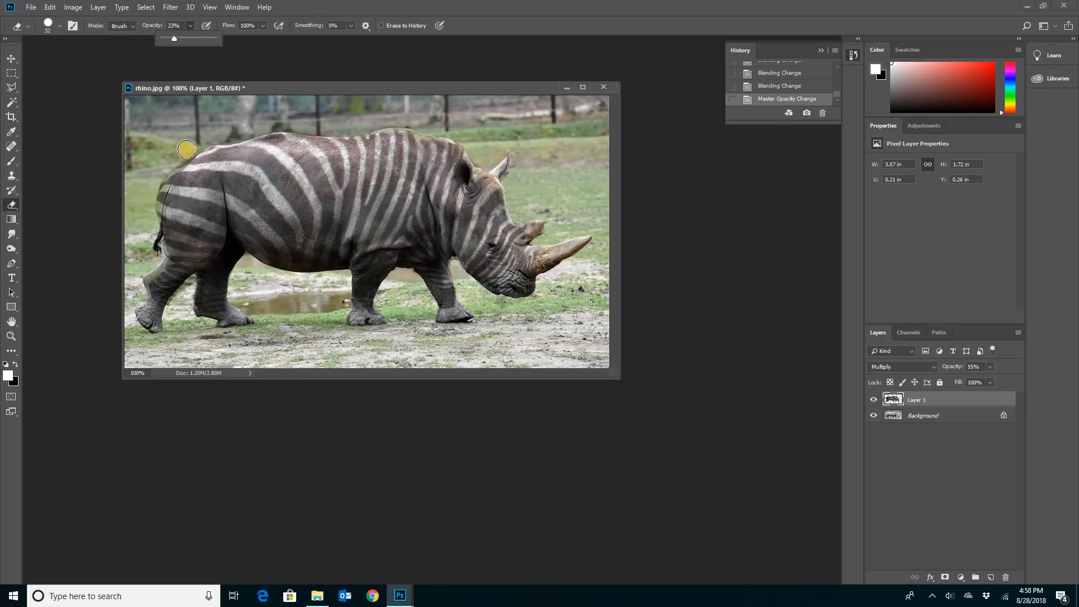
left_click_drag(187, 149, 171, 174)
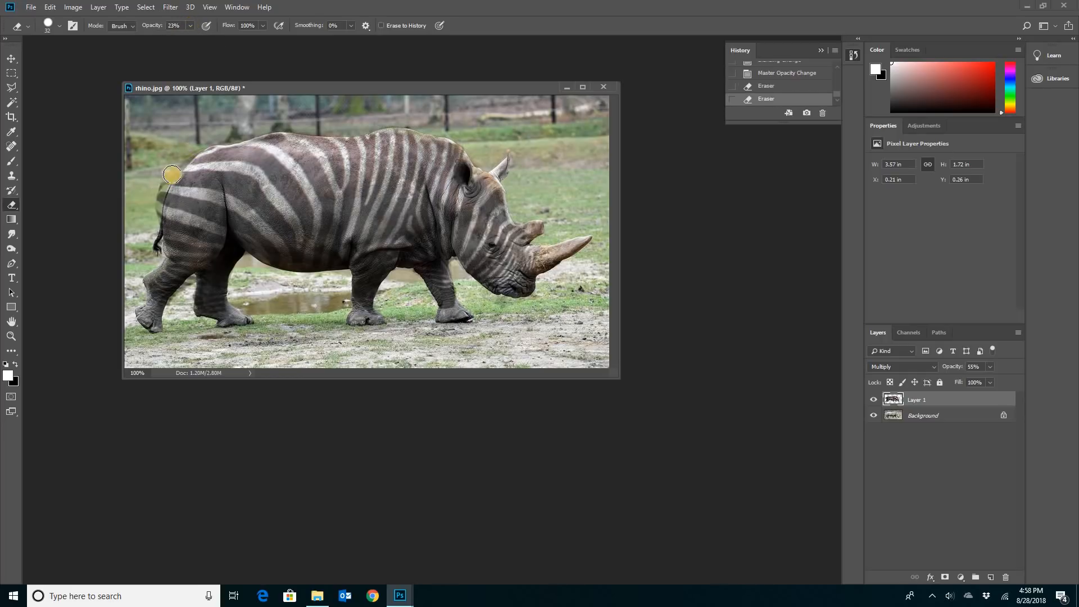
left_click_drag(172, 174, 158, 201)
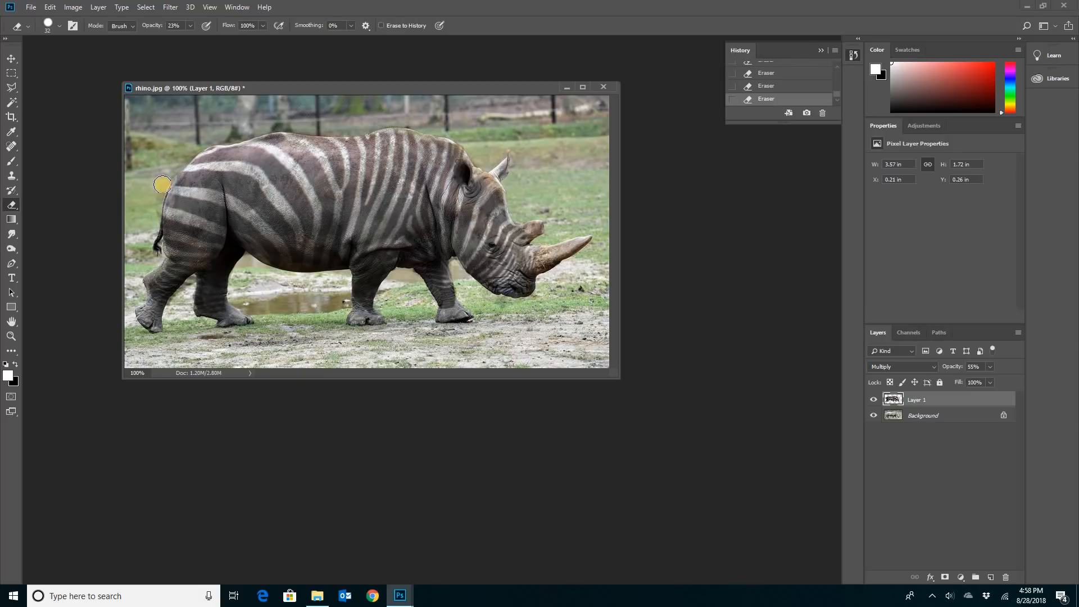
left_click_drag(163, 185, 270, 228)
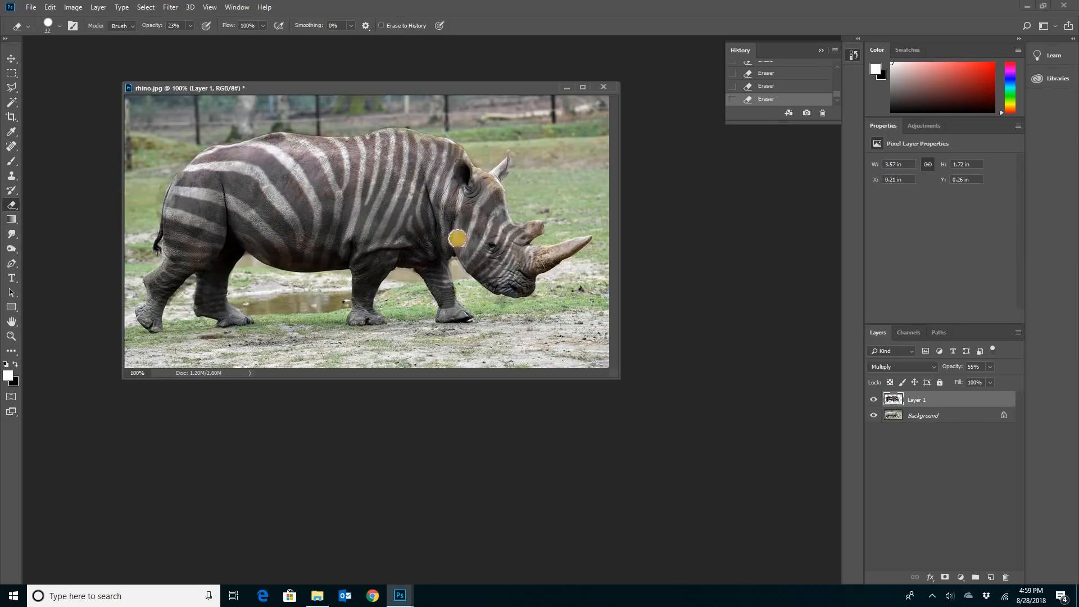
left_click_drag(456, 240, 530, 289)
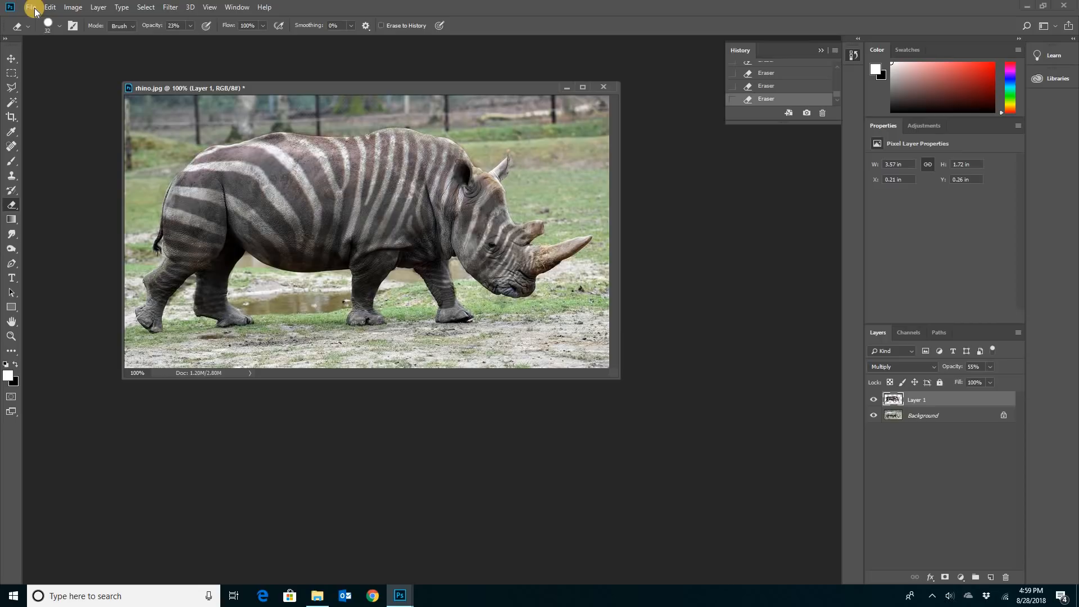
- Save the image as a JPEG named 'zebra rhino', reaching the JPEG quality options
left_click(30, 6)
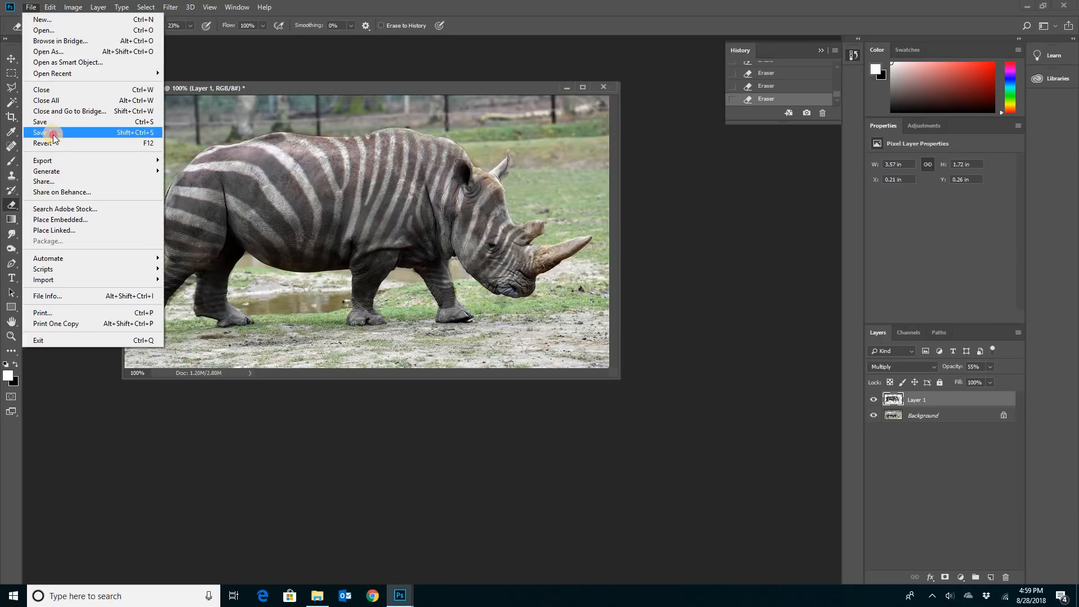
left_click(40, 133)
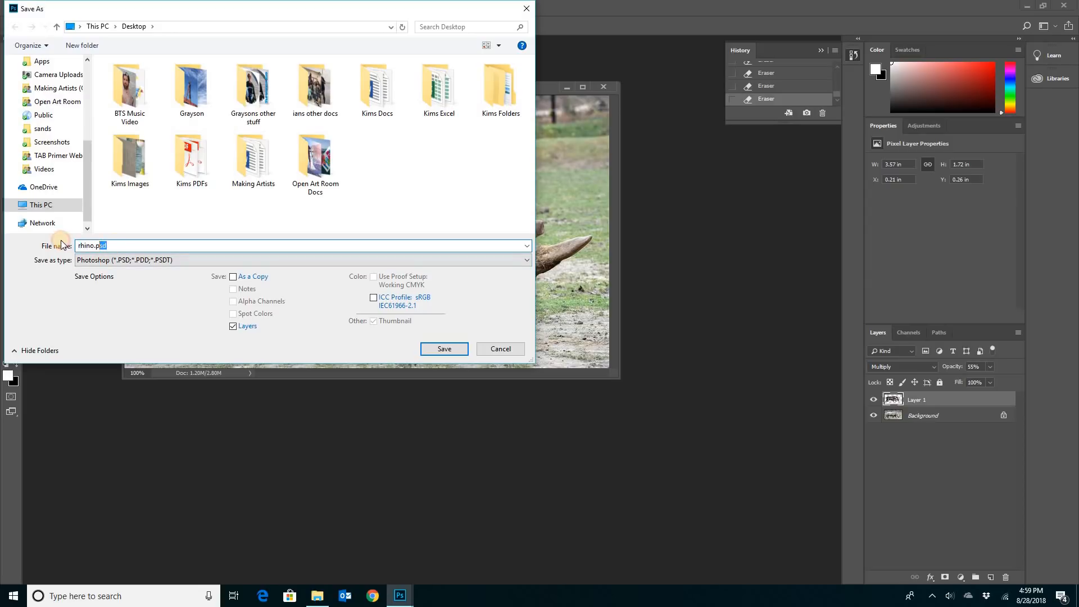
type("zebra")
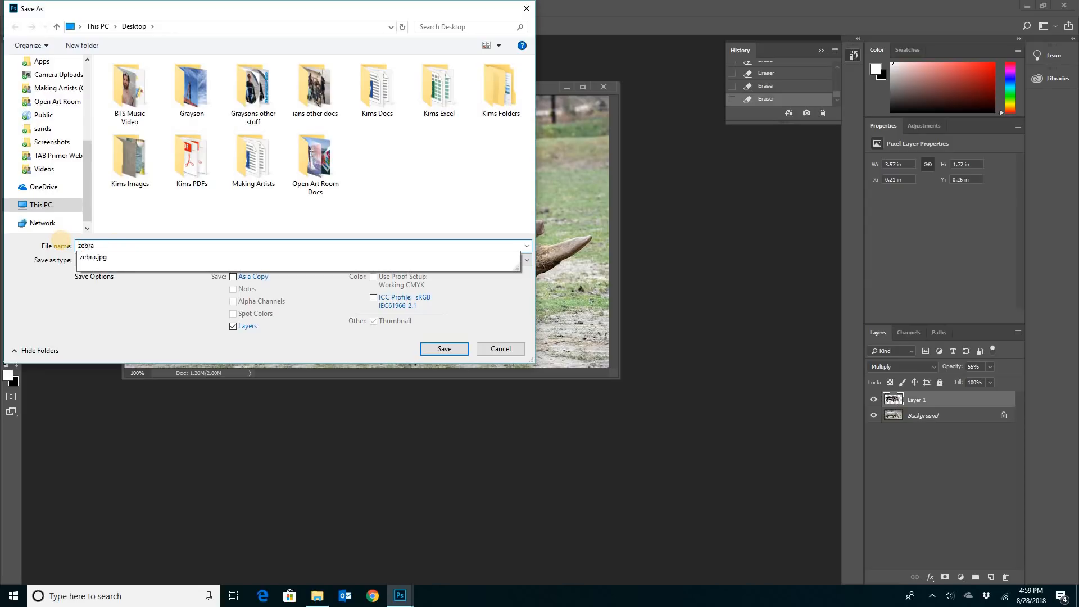
type("rhino")
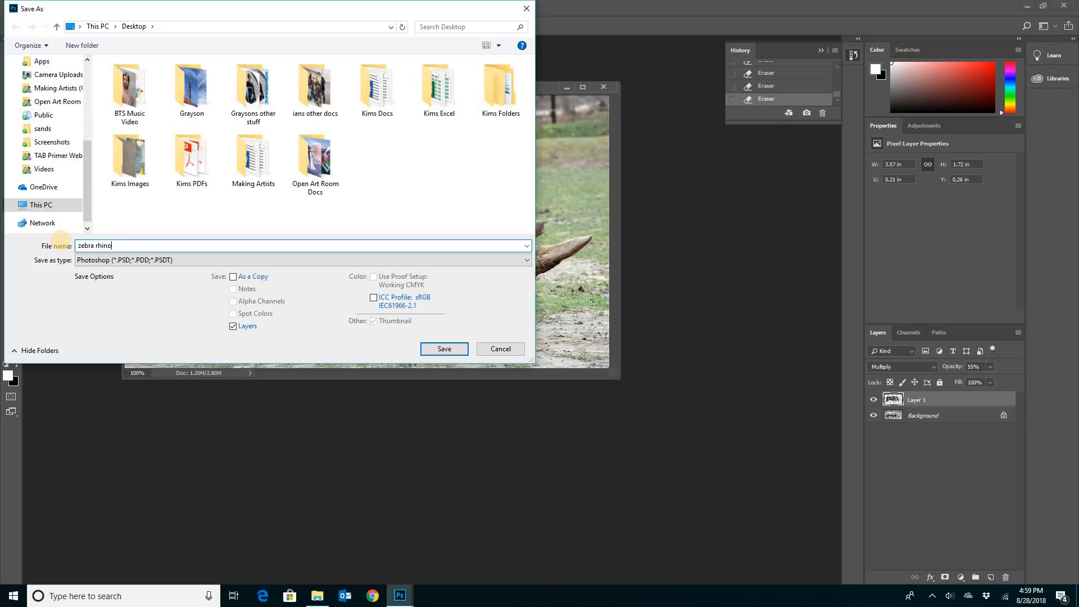
left_click(301, 260)
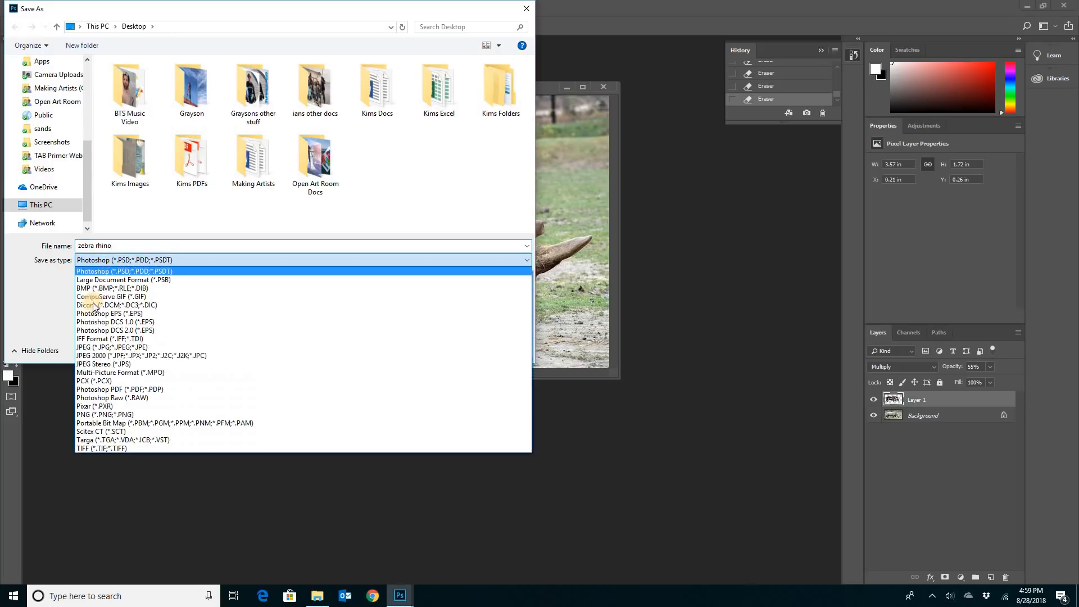
left_click(110, 347)
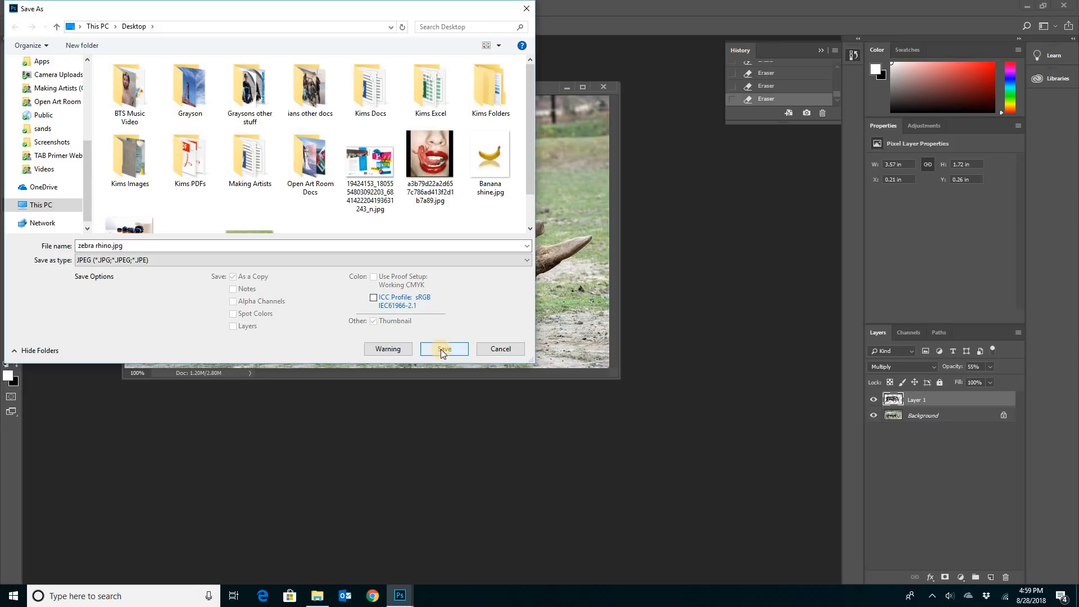
left_click(443, 349)
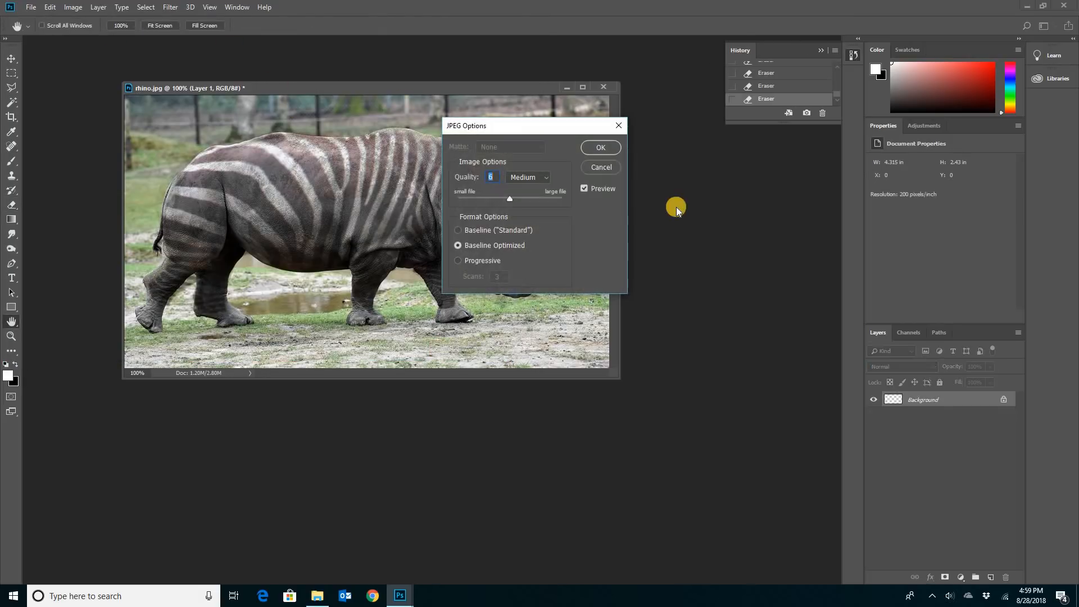